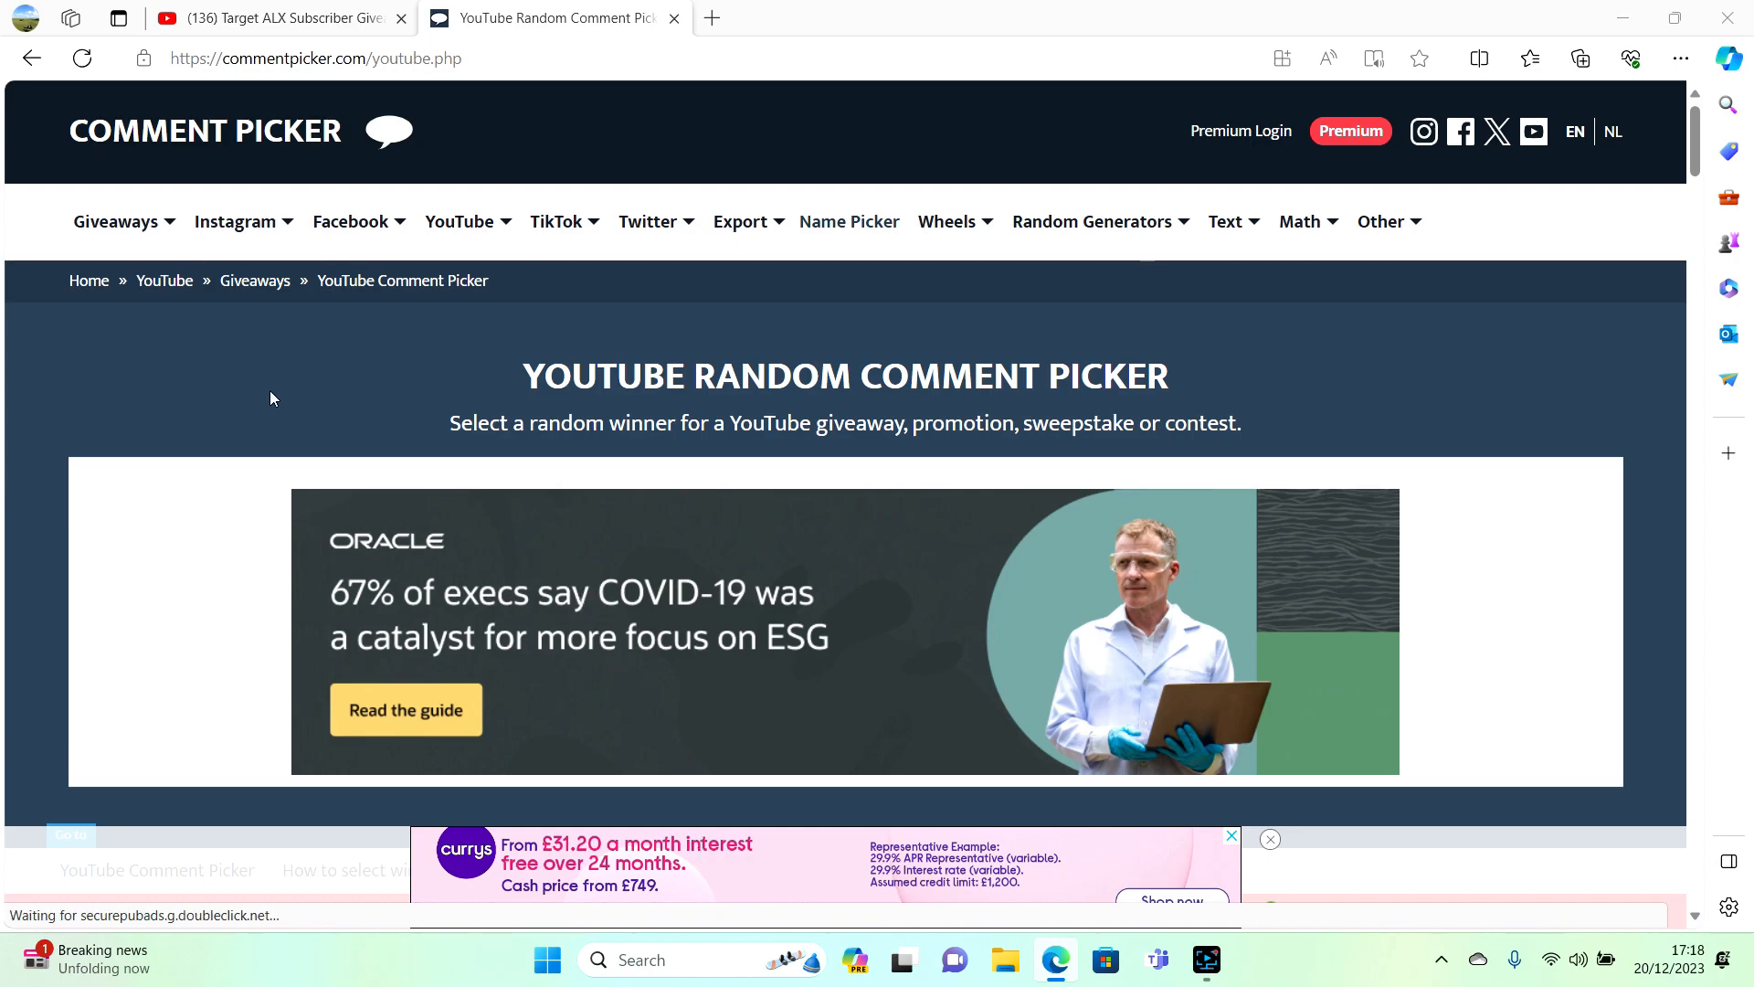
- Copy the Target ALX Subscriber Giveaway video's URL from YouTube and return to Comment Picker
click(269, 18)
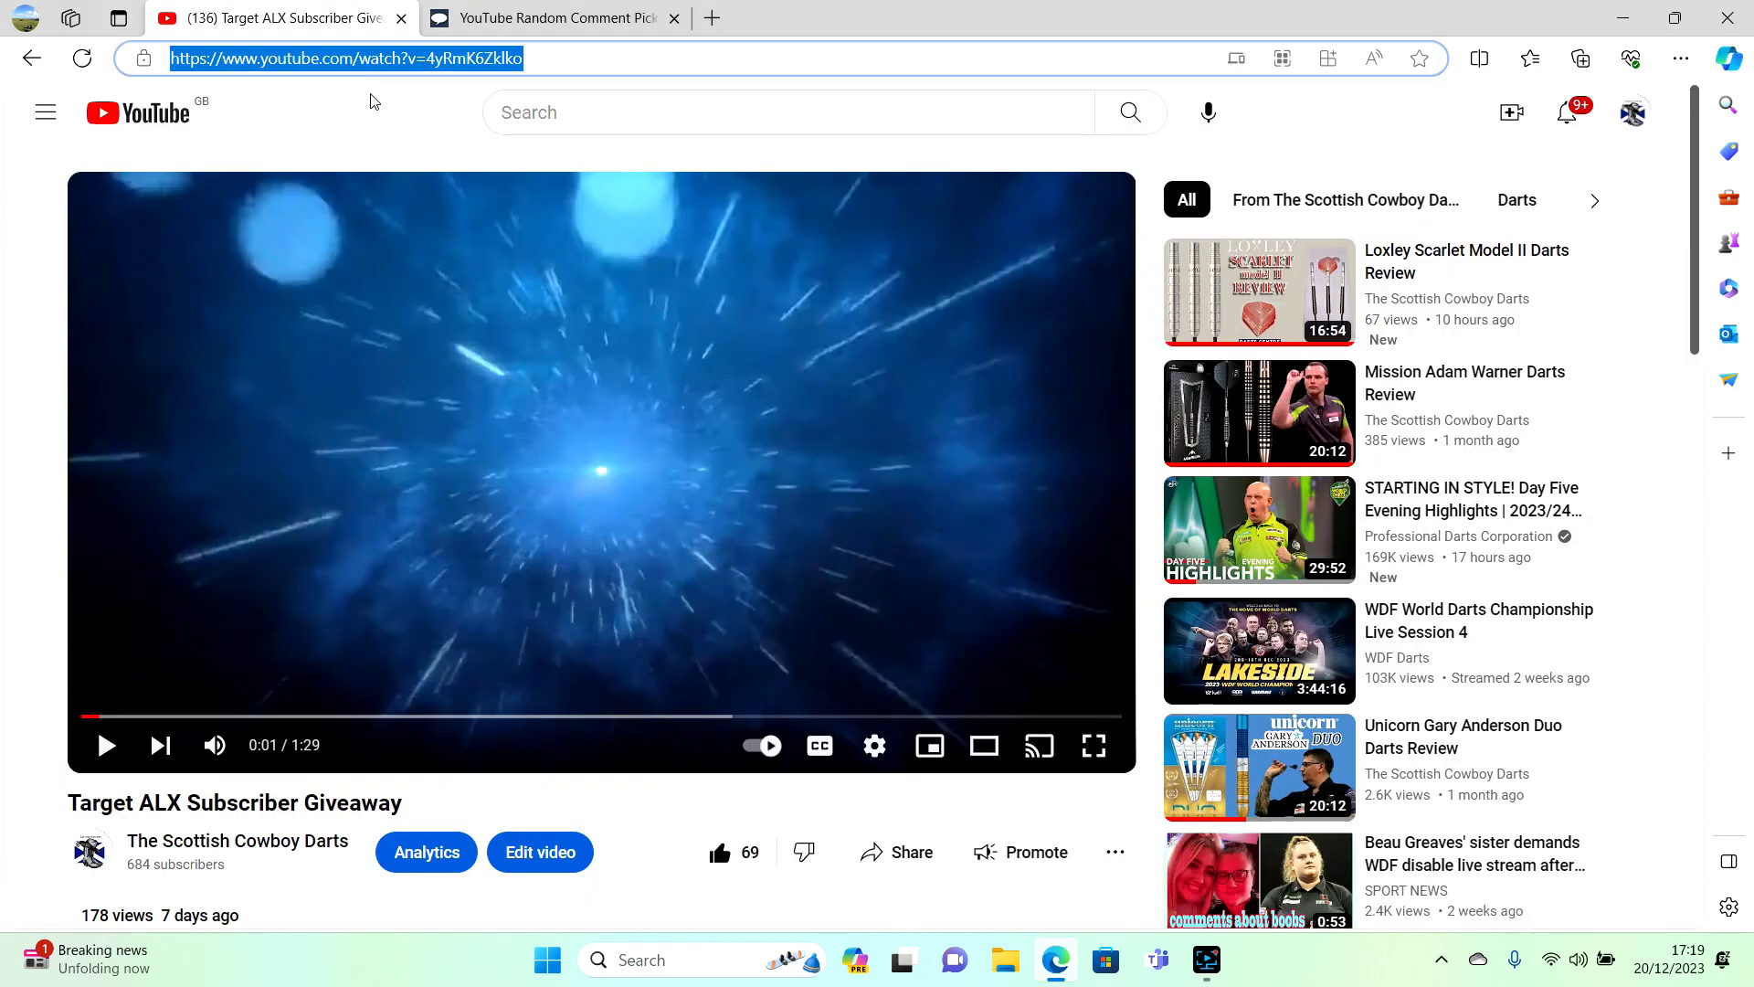
mouse_move(506, 435)
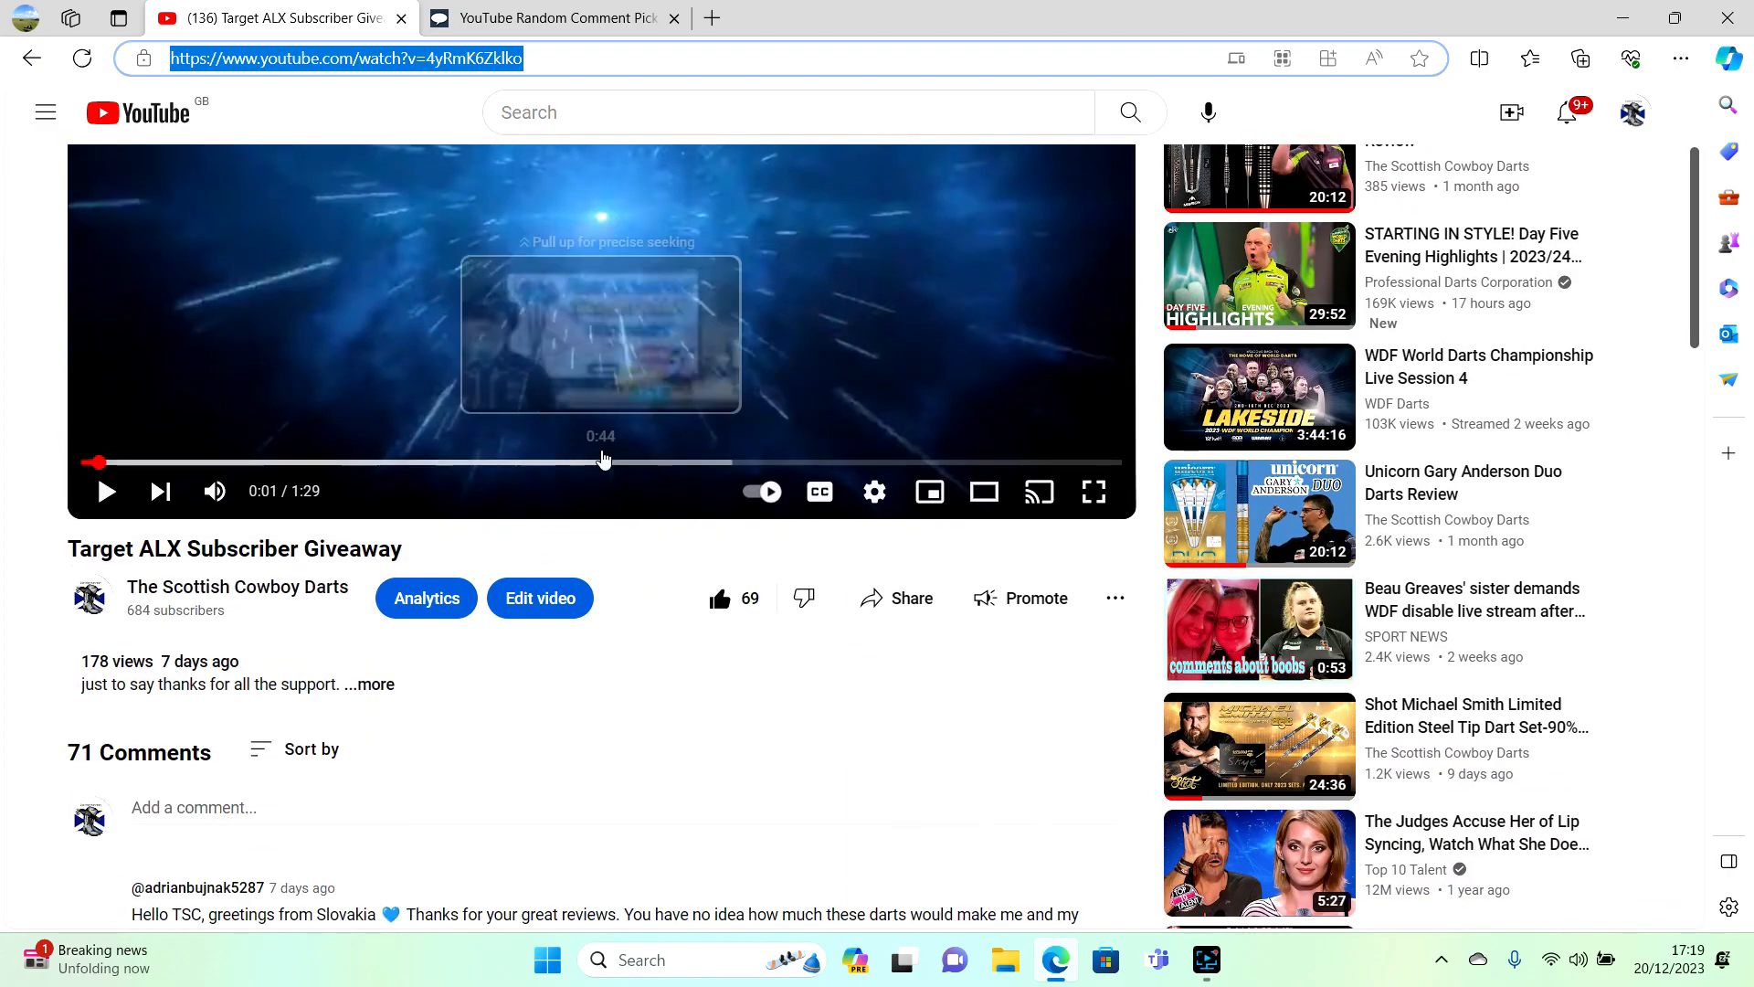
scroll(down, 3)
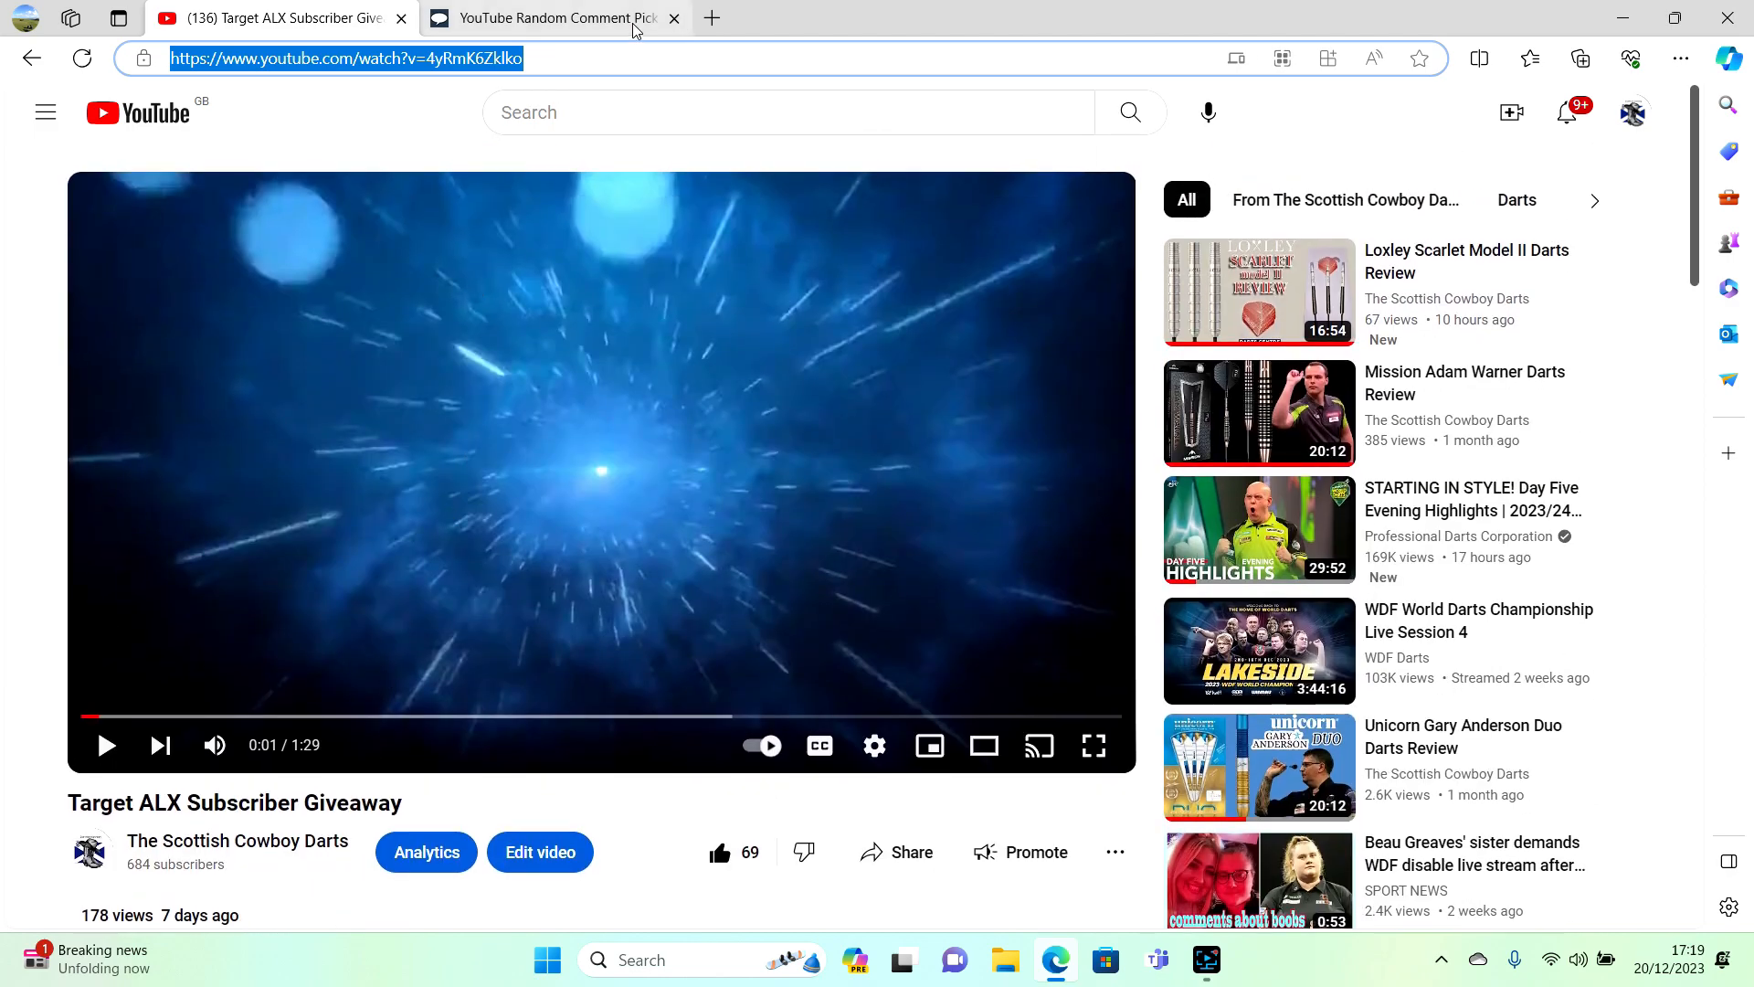
click(554, 18)
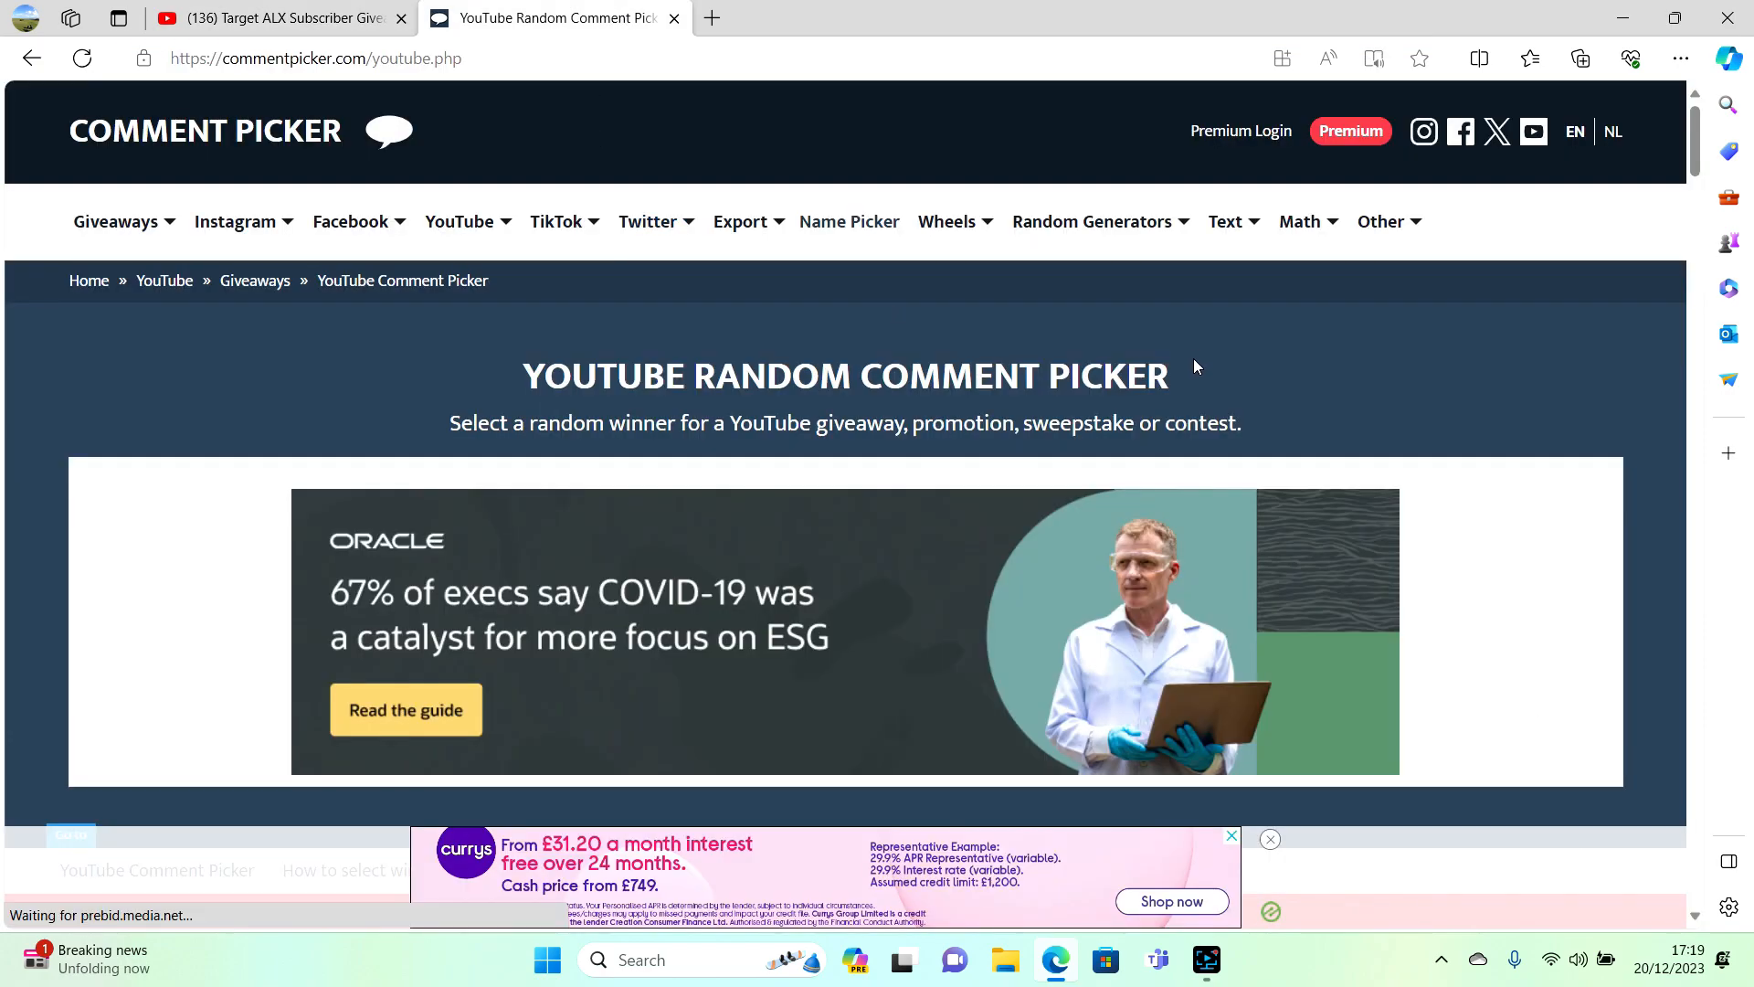
scroll(down, 3)
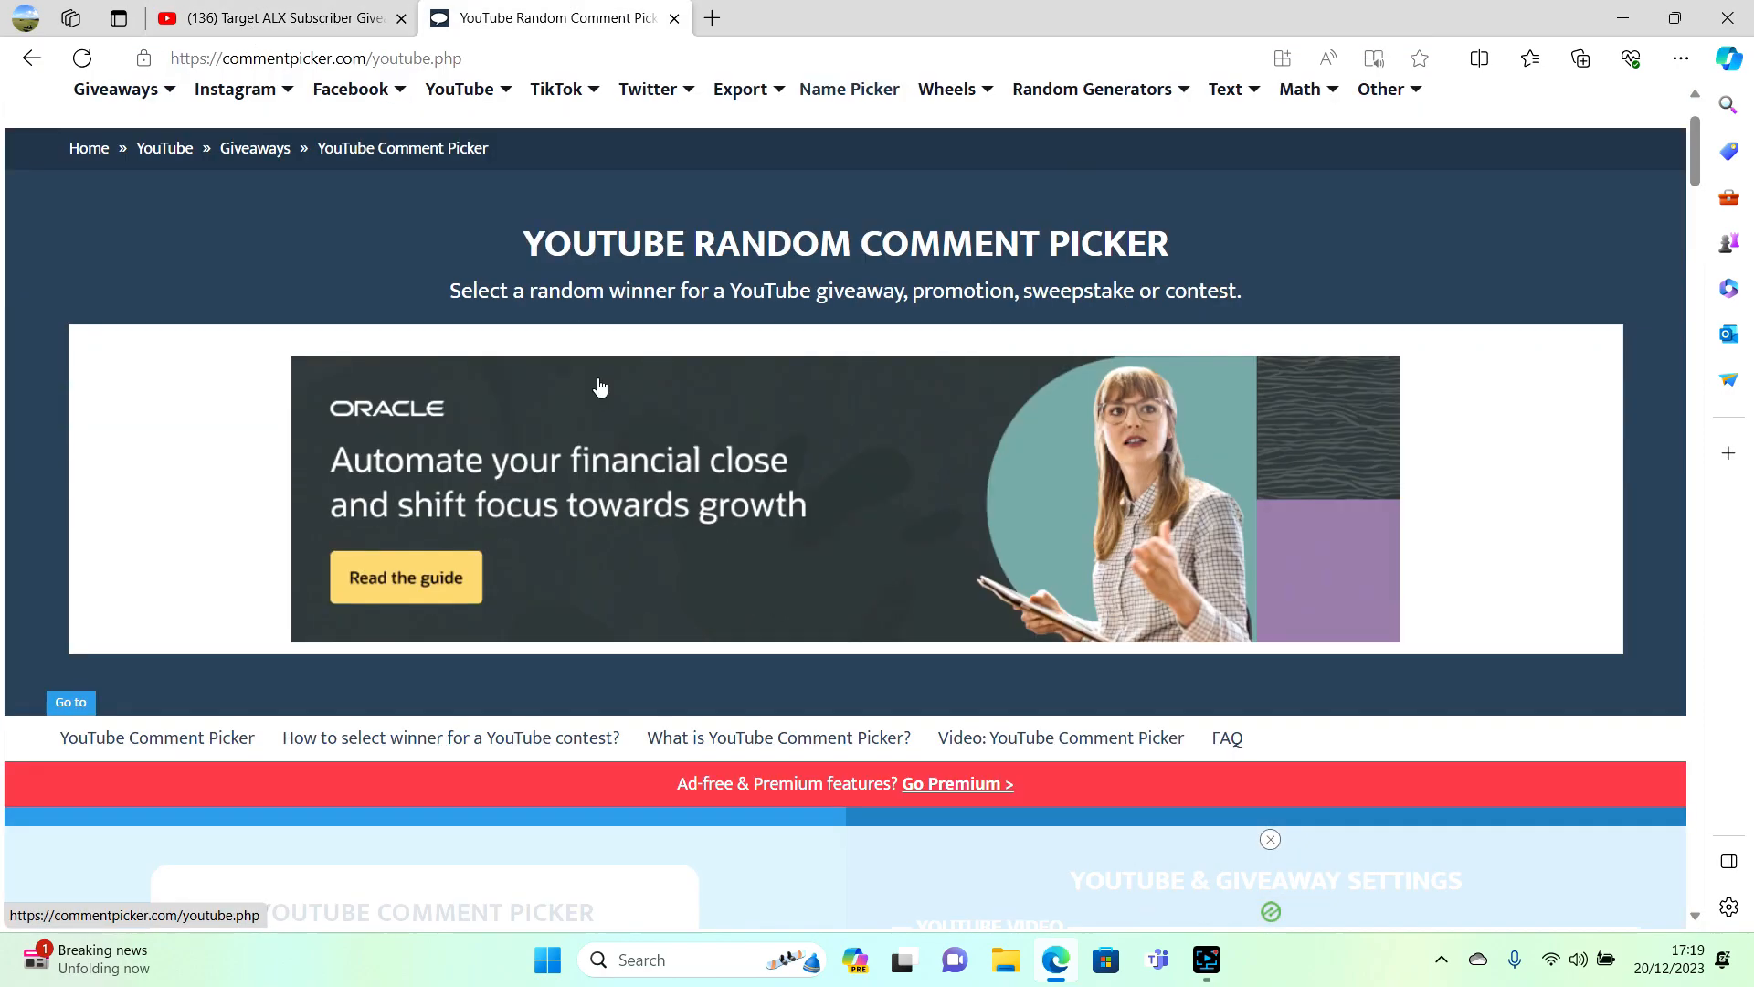
scroll(down, 3)
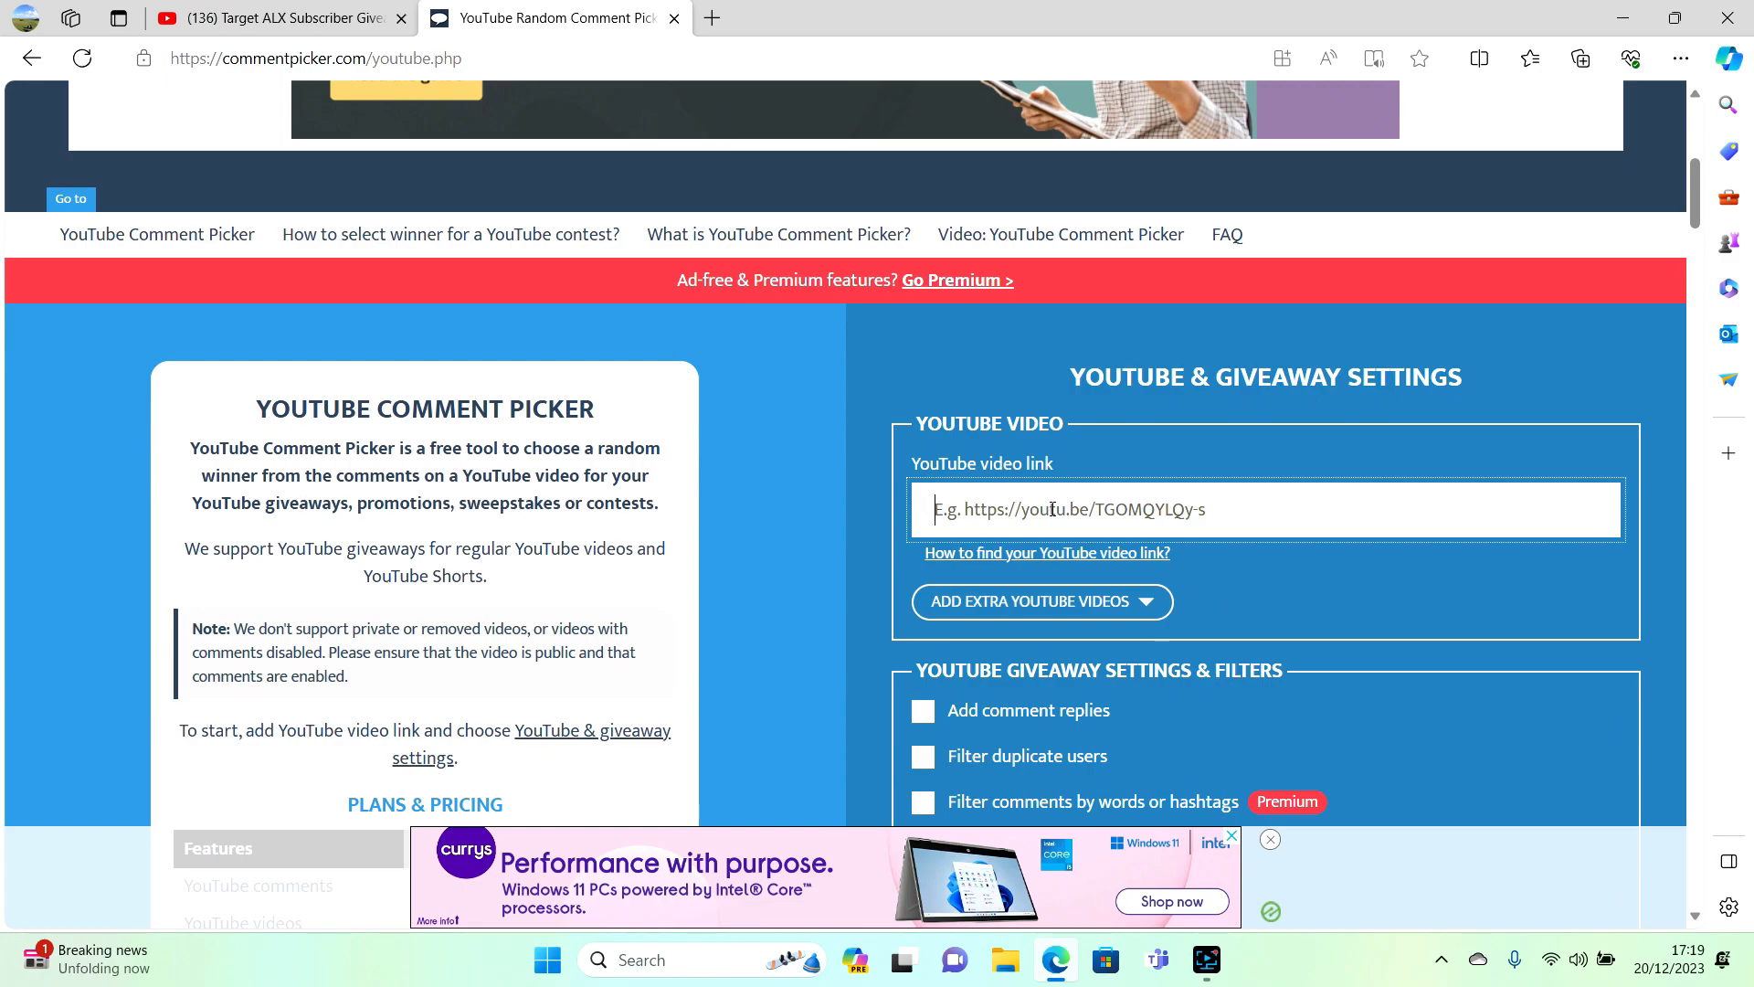
text(https://www.youtube.com/watch?v=4yRmK6Zklko)
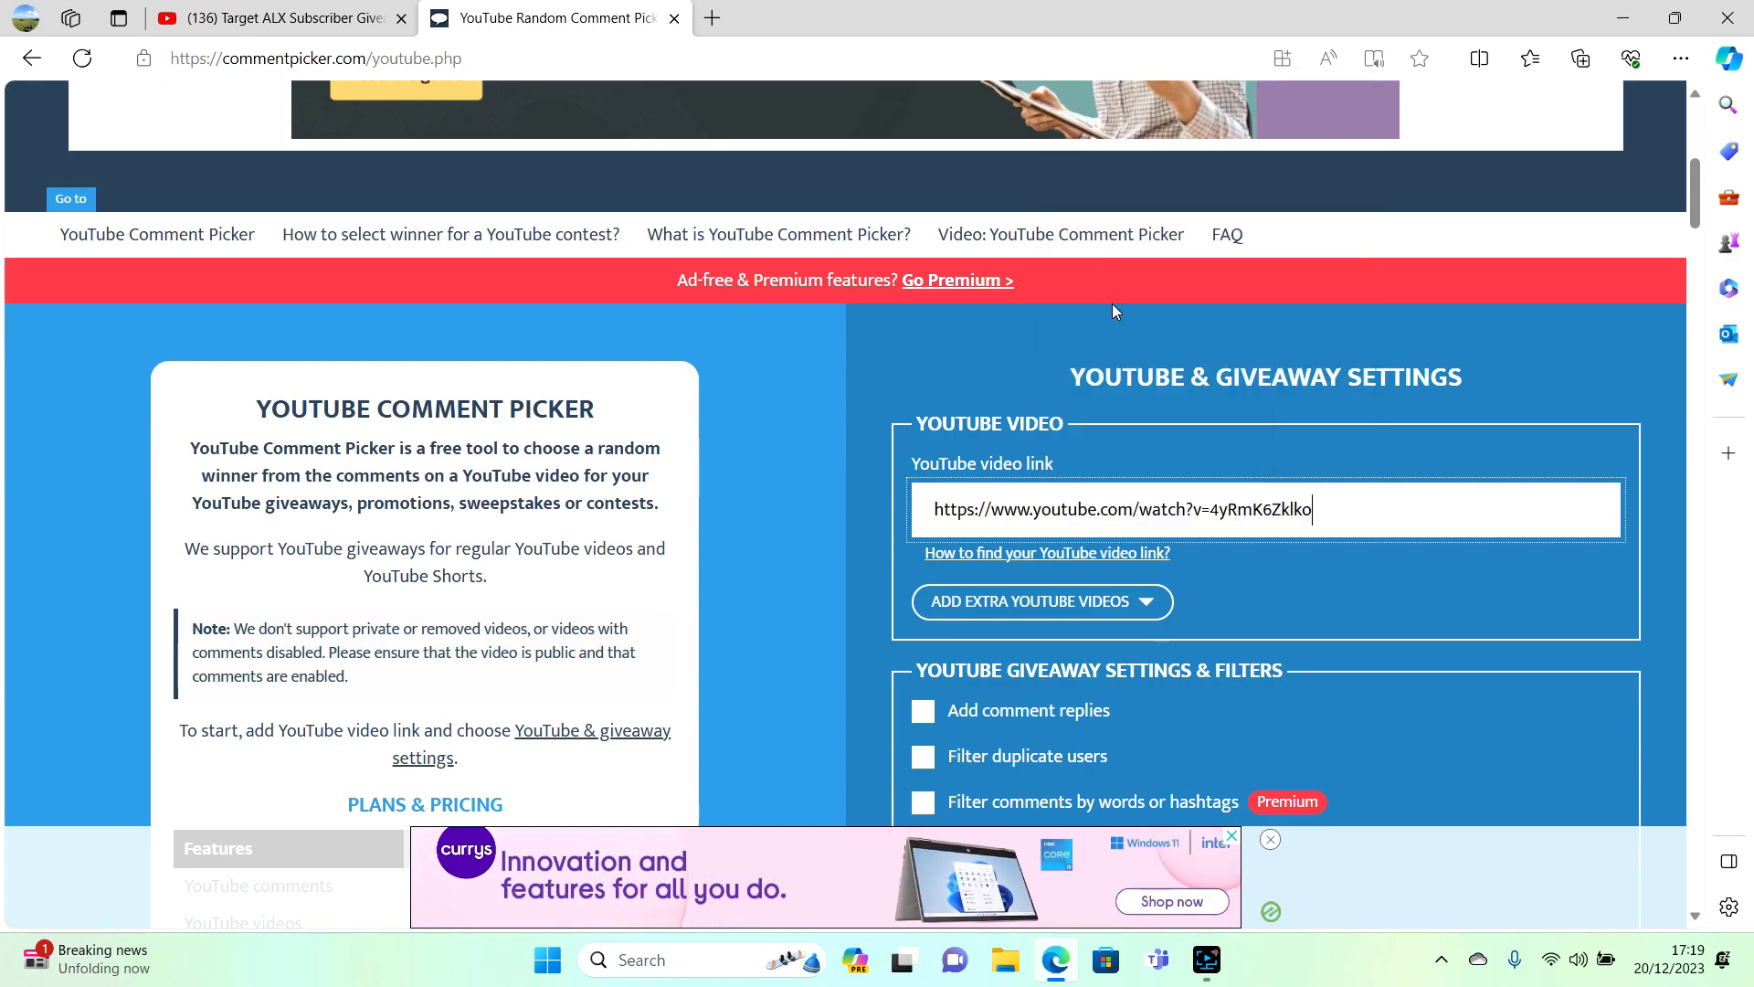
scroll(down, 3)
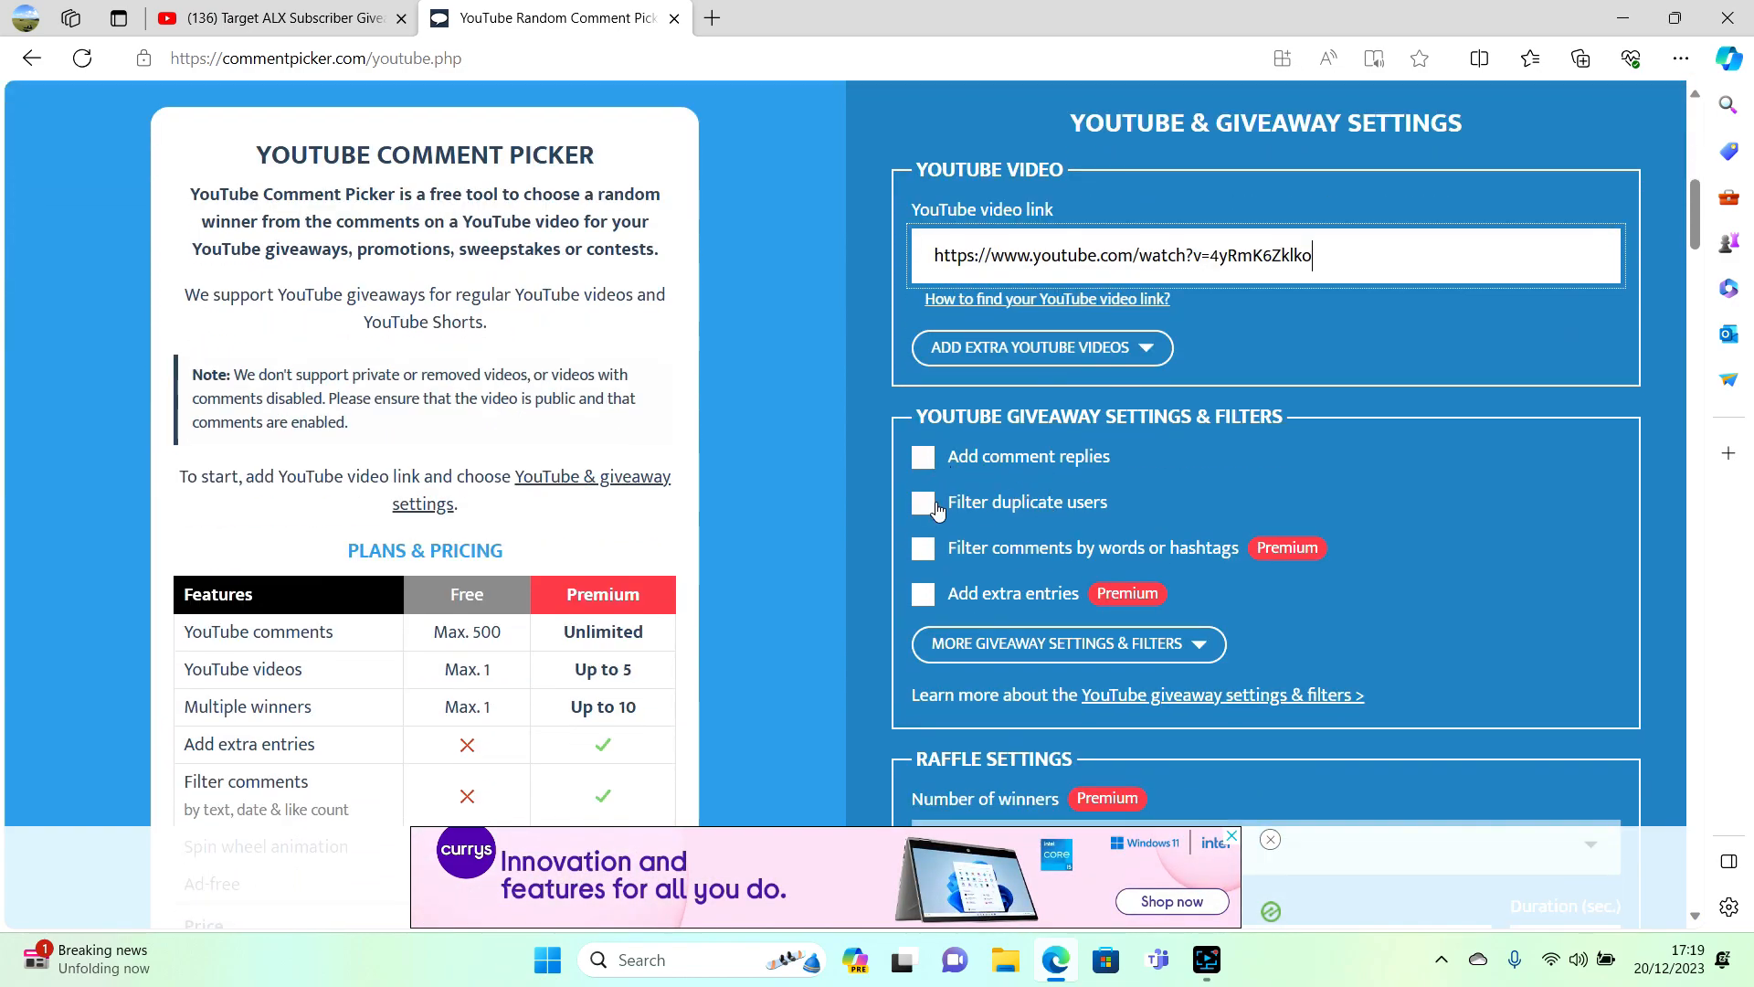
click(923, 502)
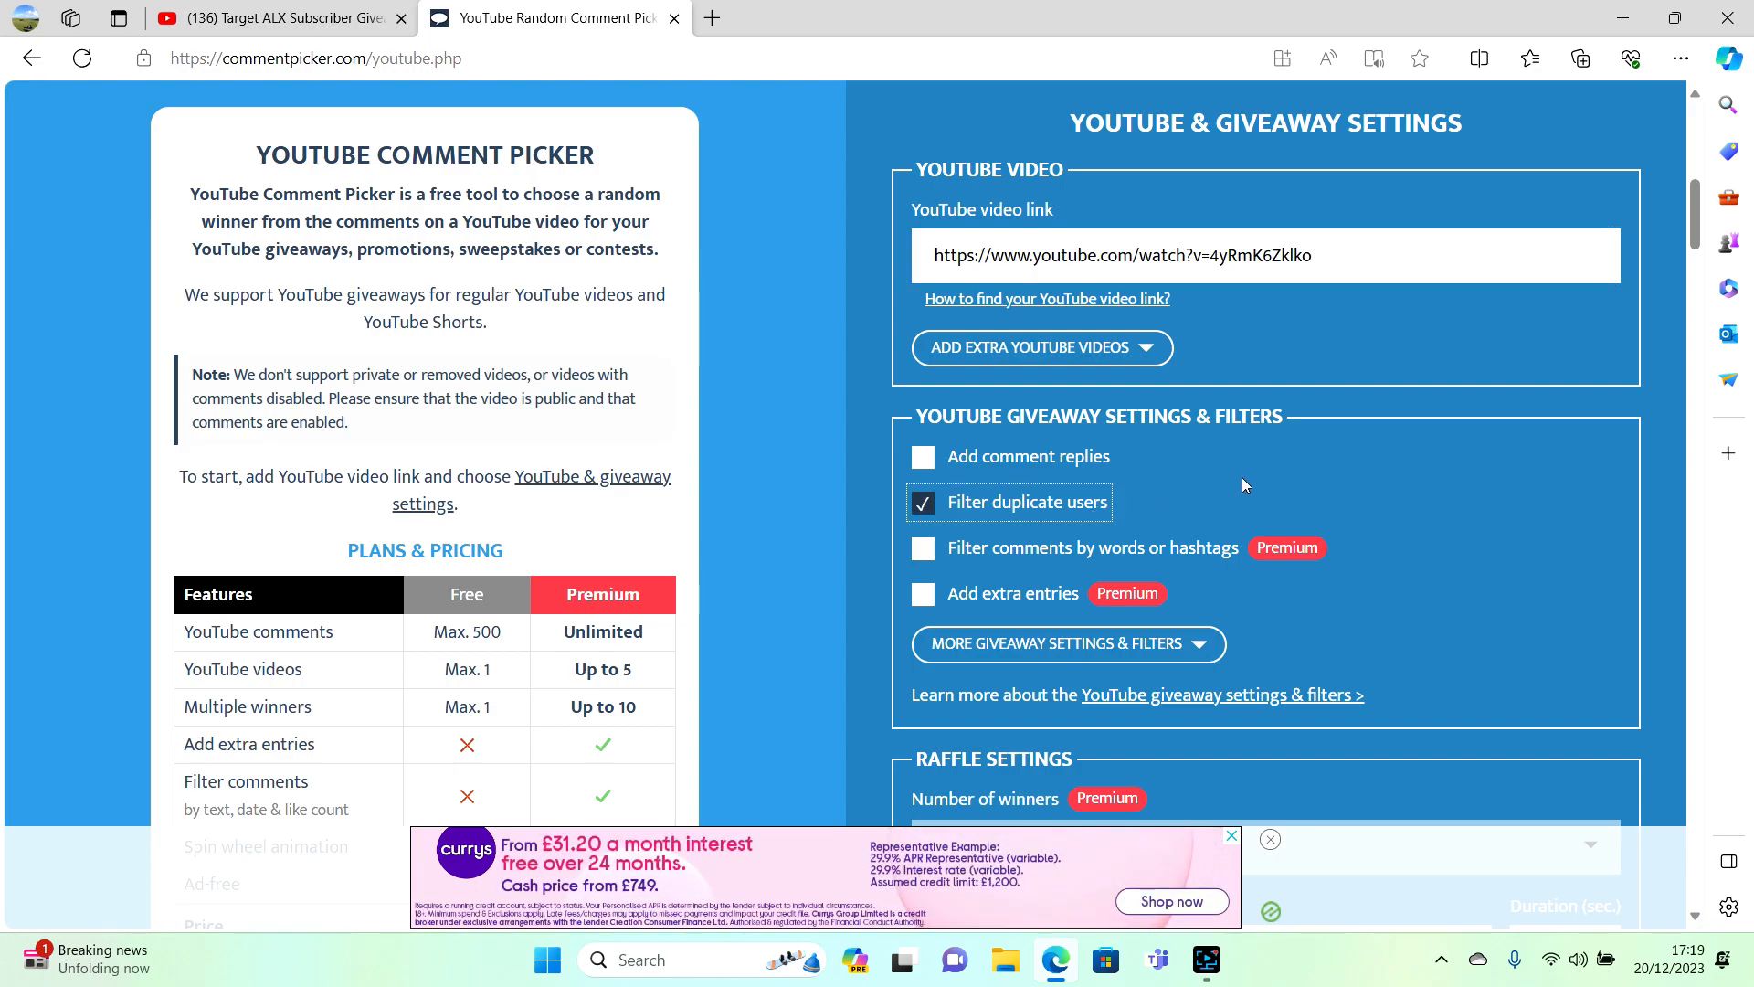
- Set the animation duration to 5 seconds and answer the Solve Sum with 15
scroll(down, 3)
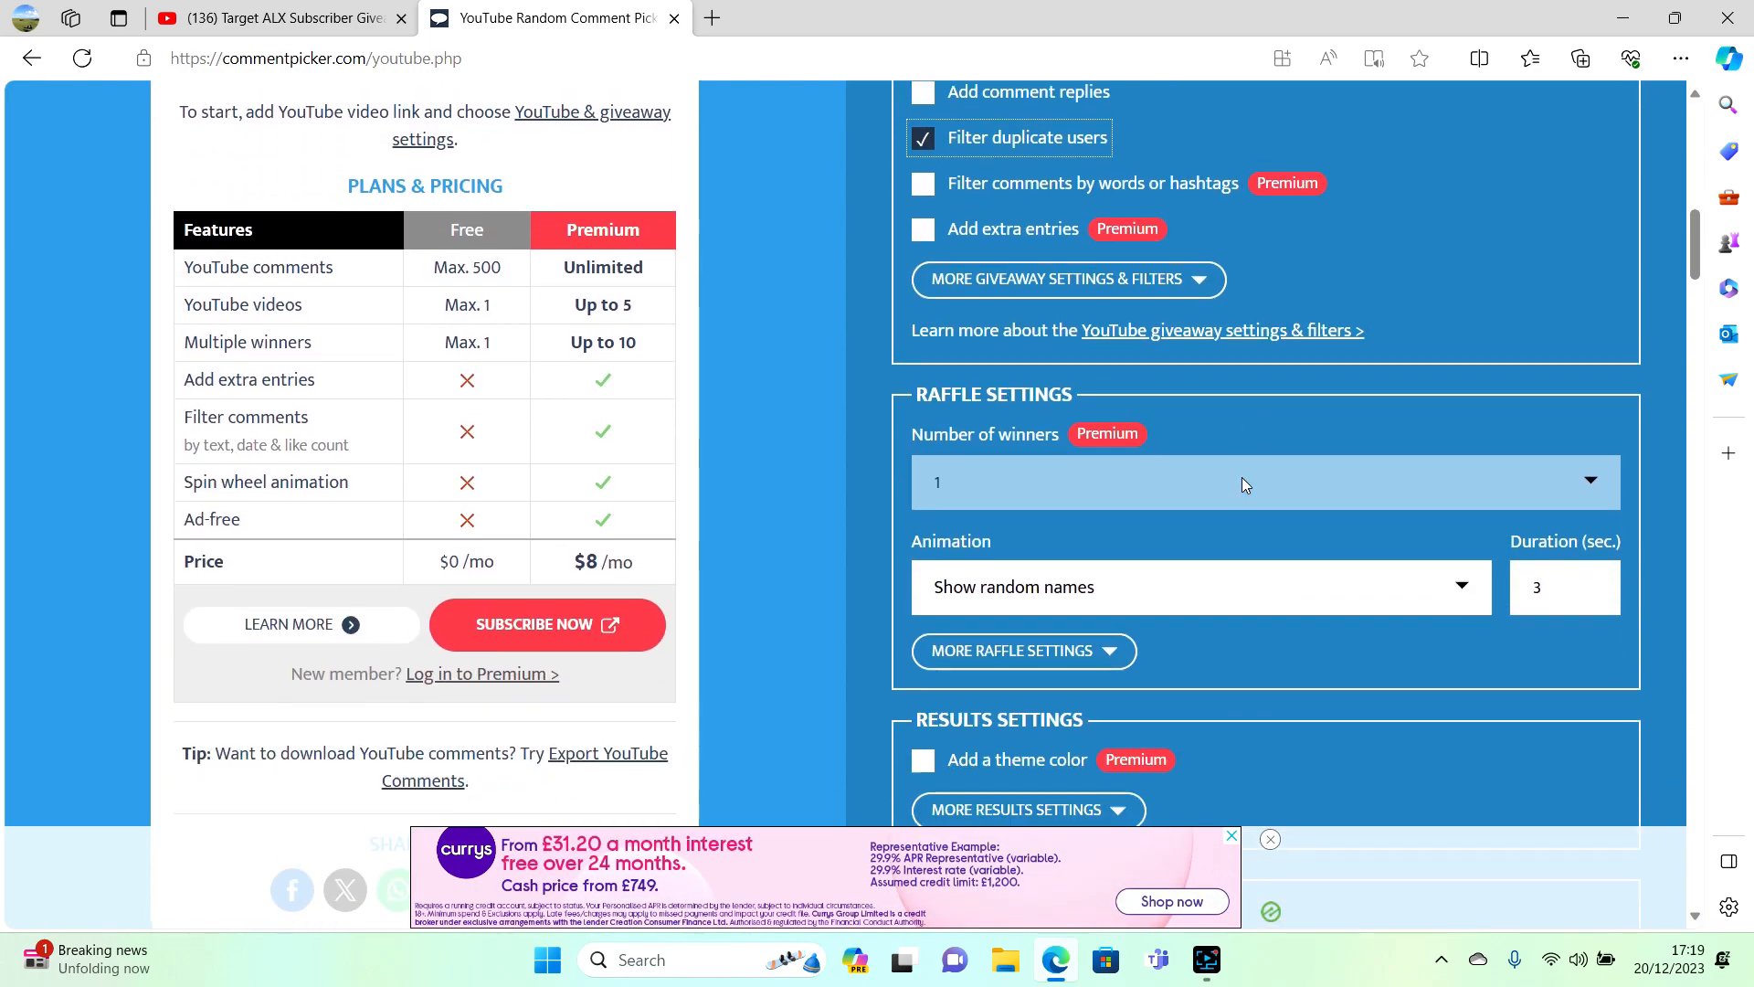
scroll(down, 3)
text(5)
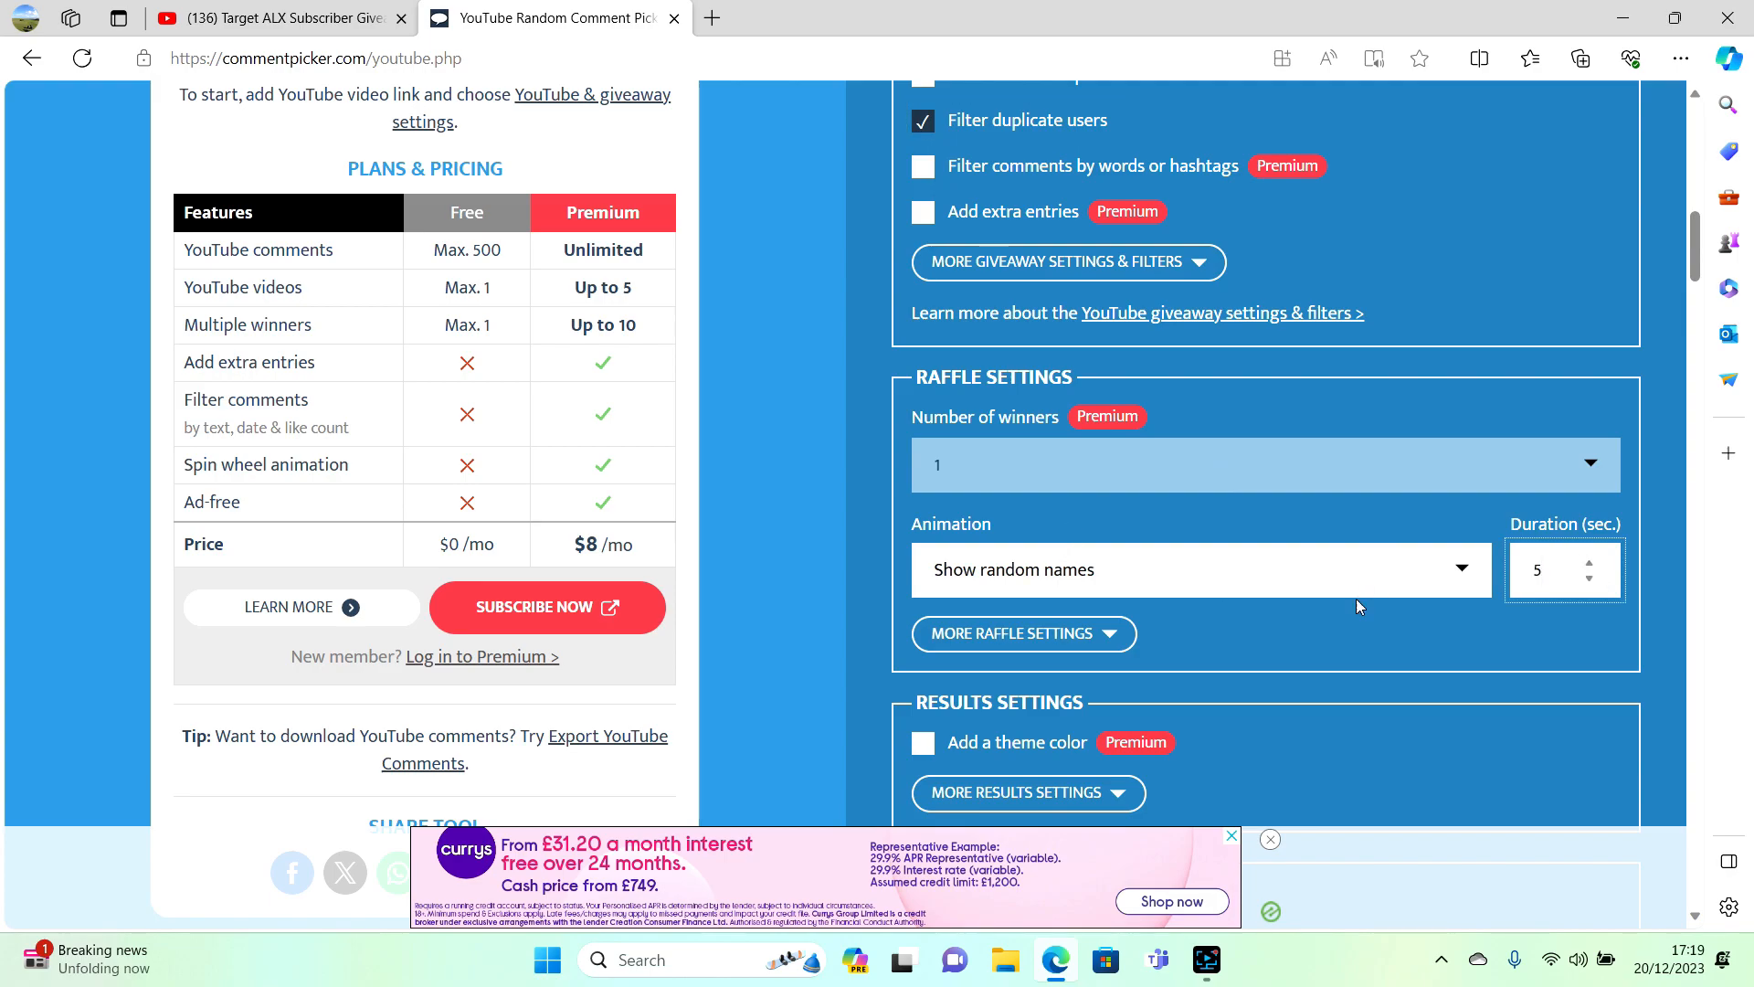
scroll(down, 3)
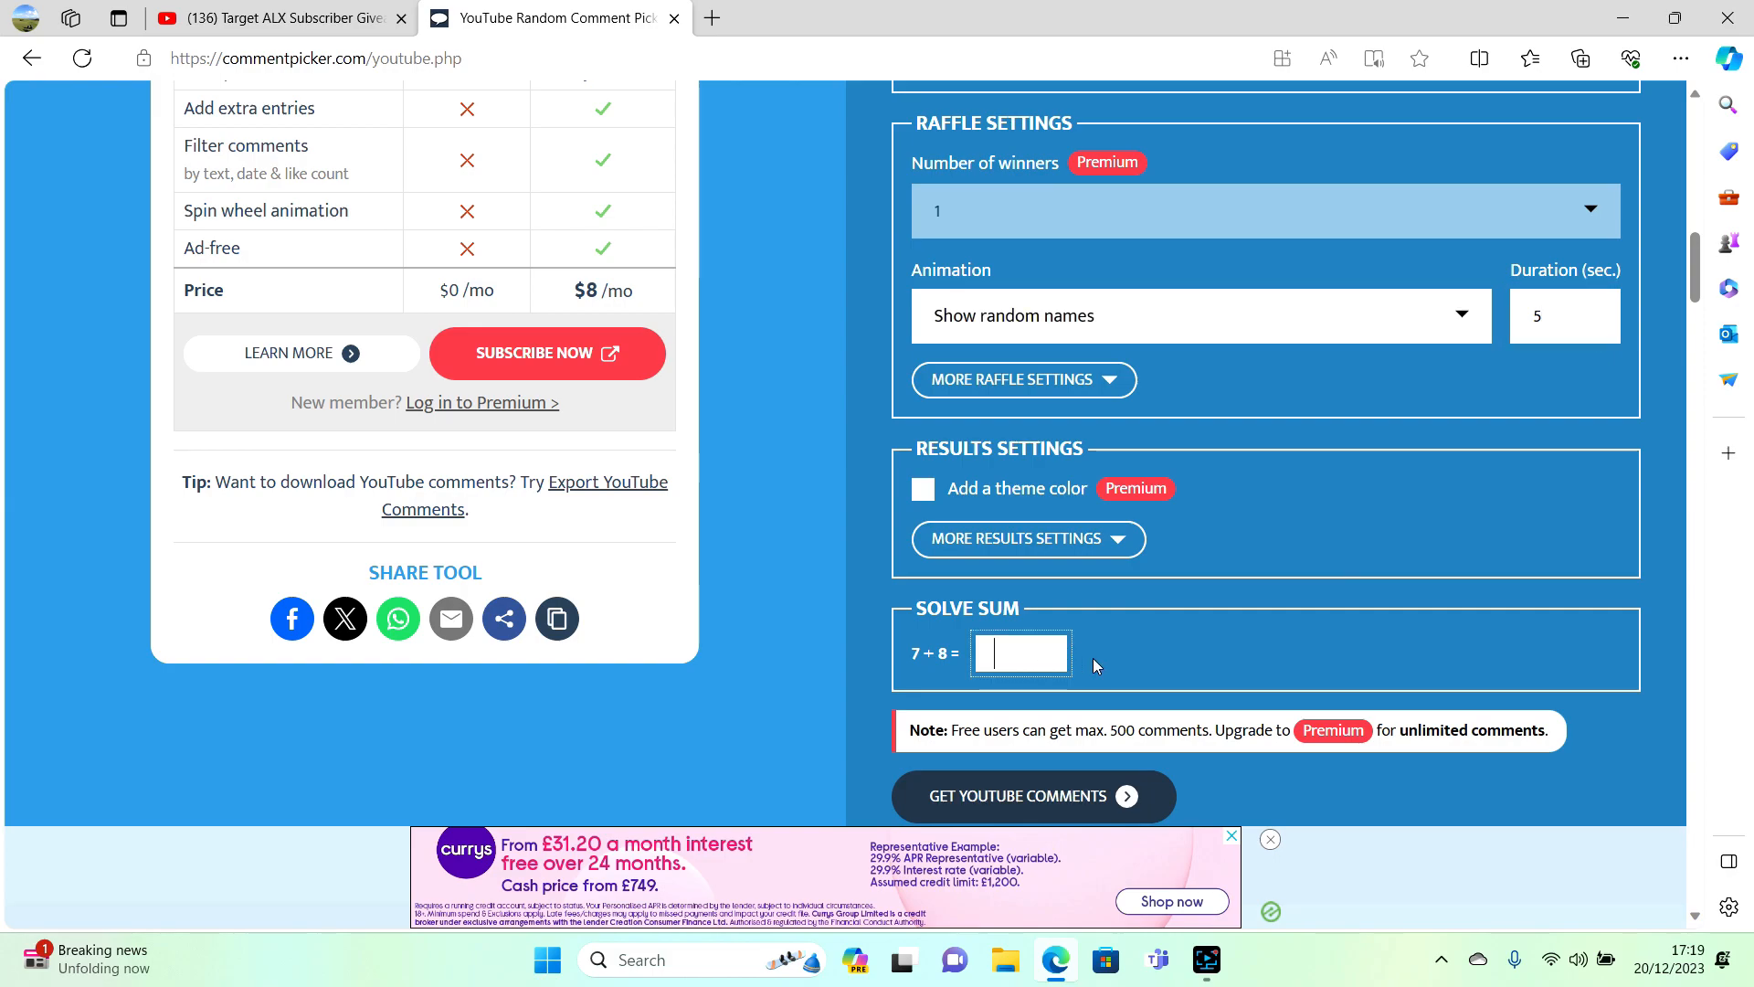
text(15)
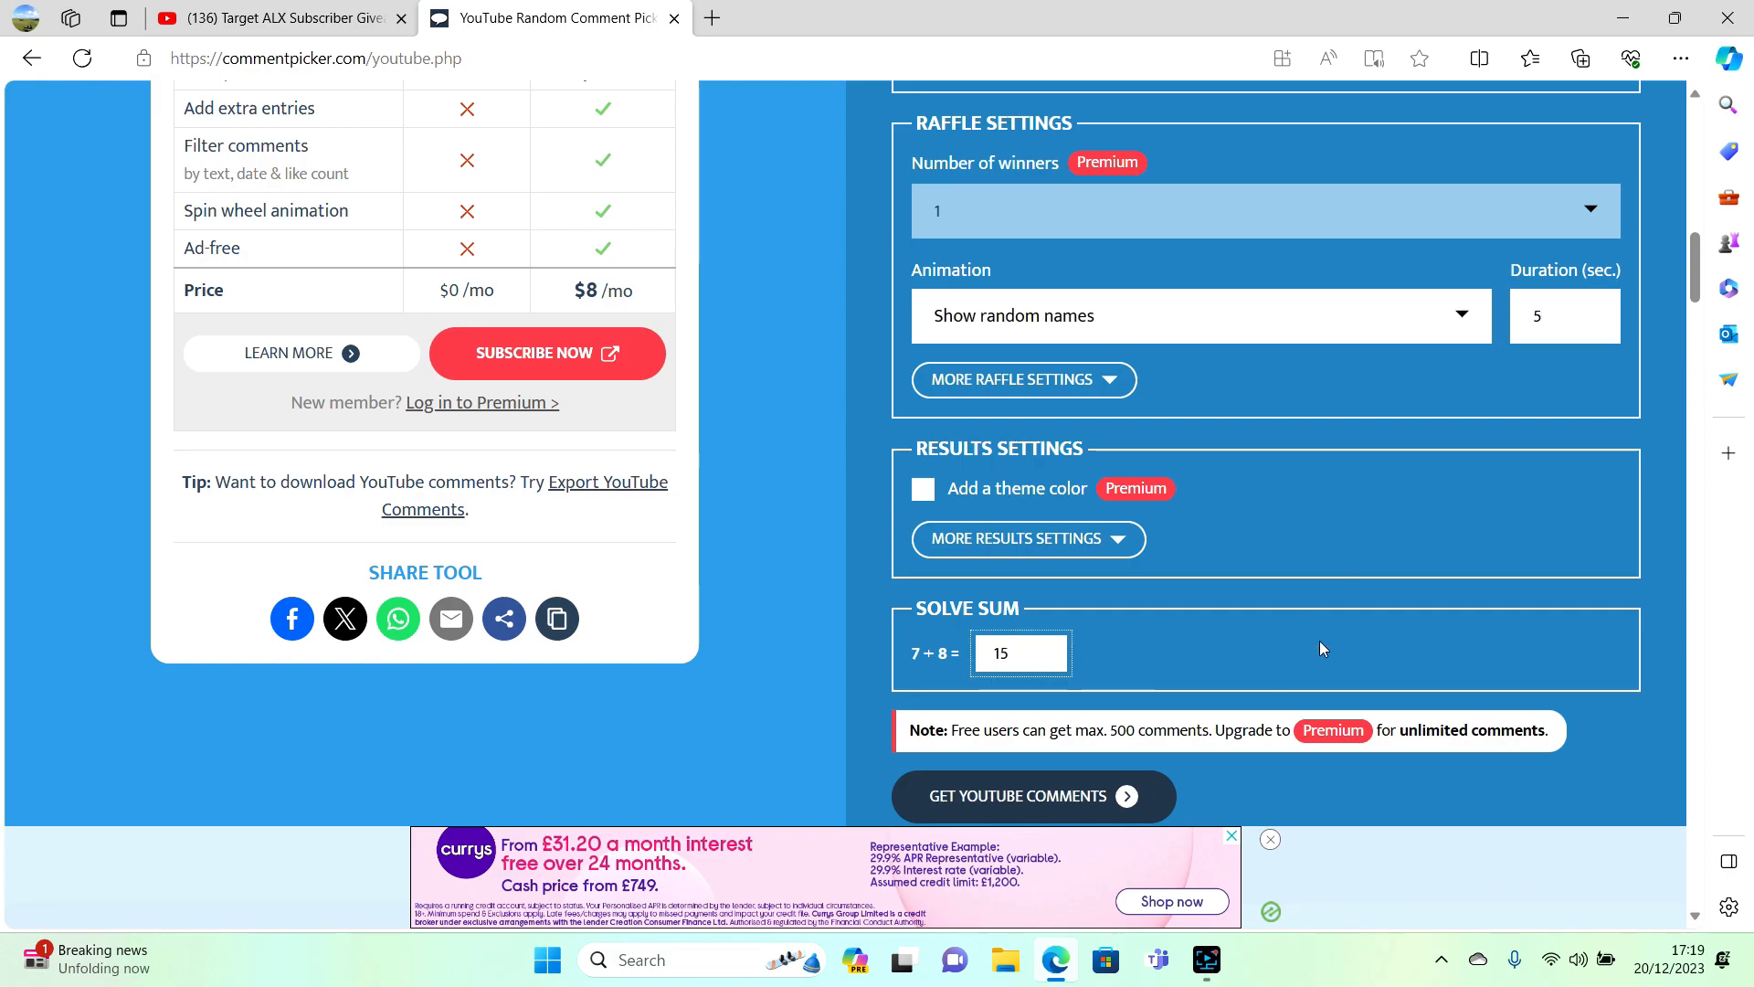
scroll(down, 3)
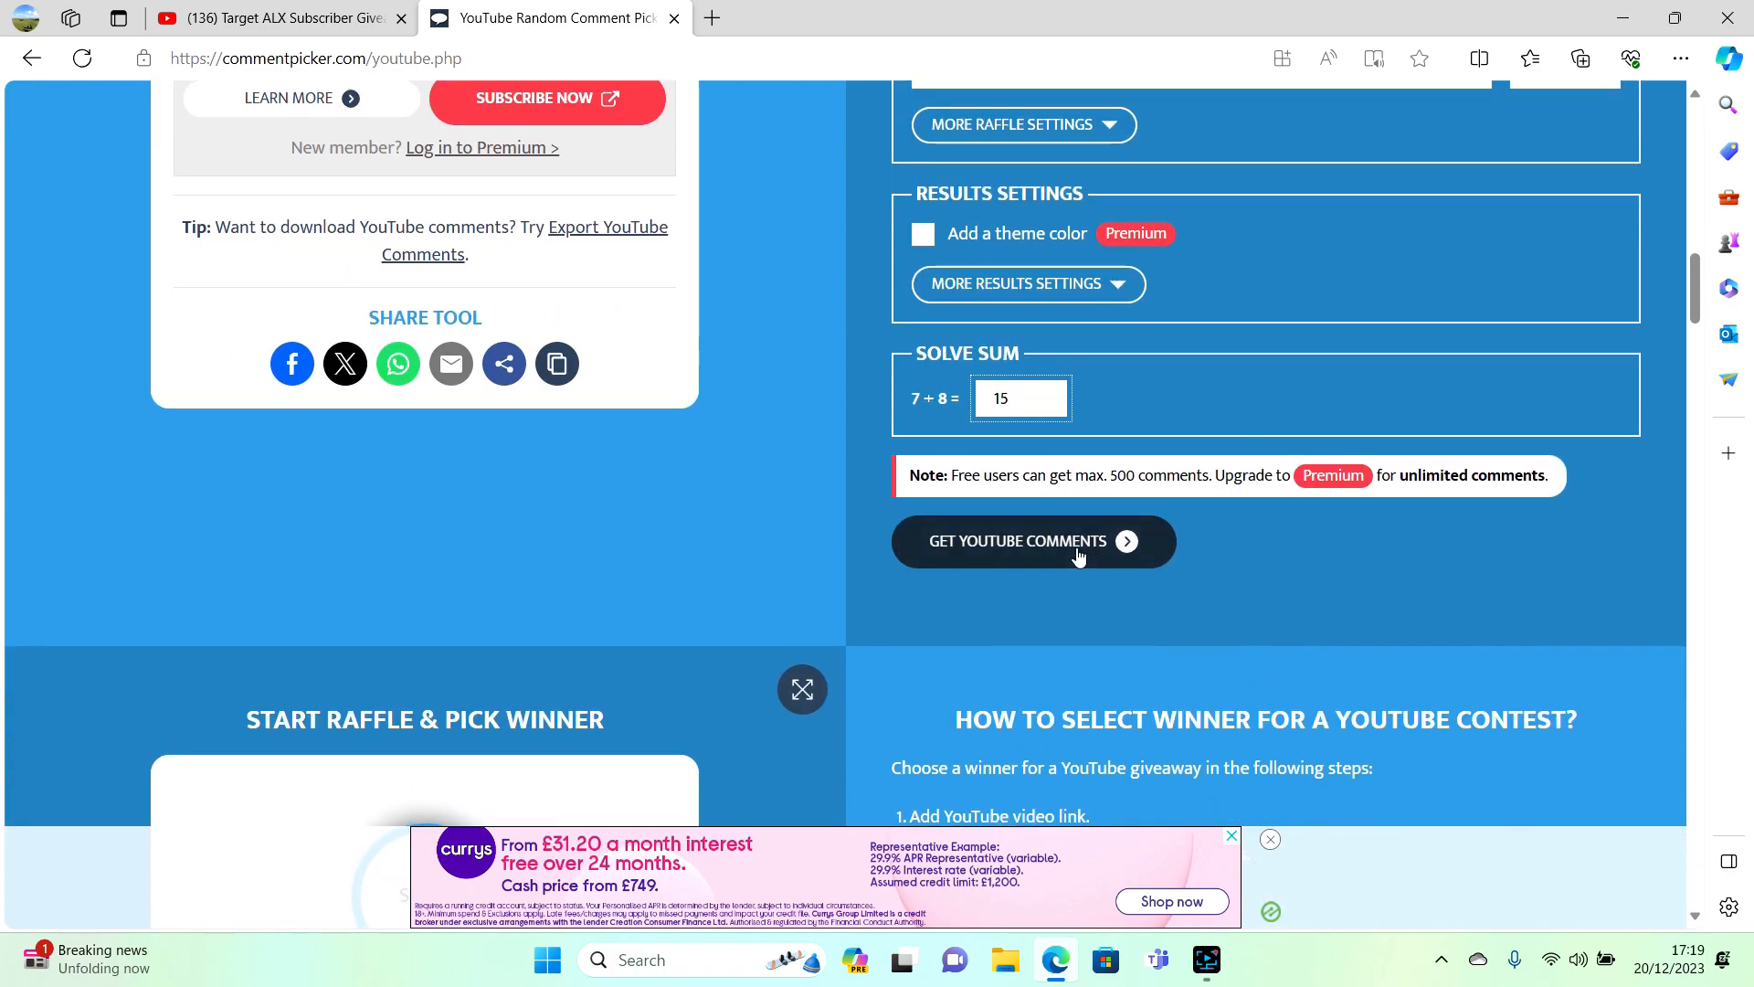
- Fetch the video's comments, reporting 66 unique, and bring the raffle start area into view
click(1030, 541)
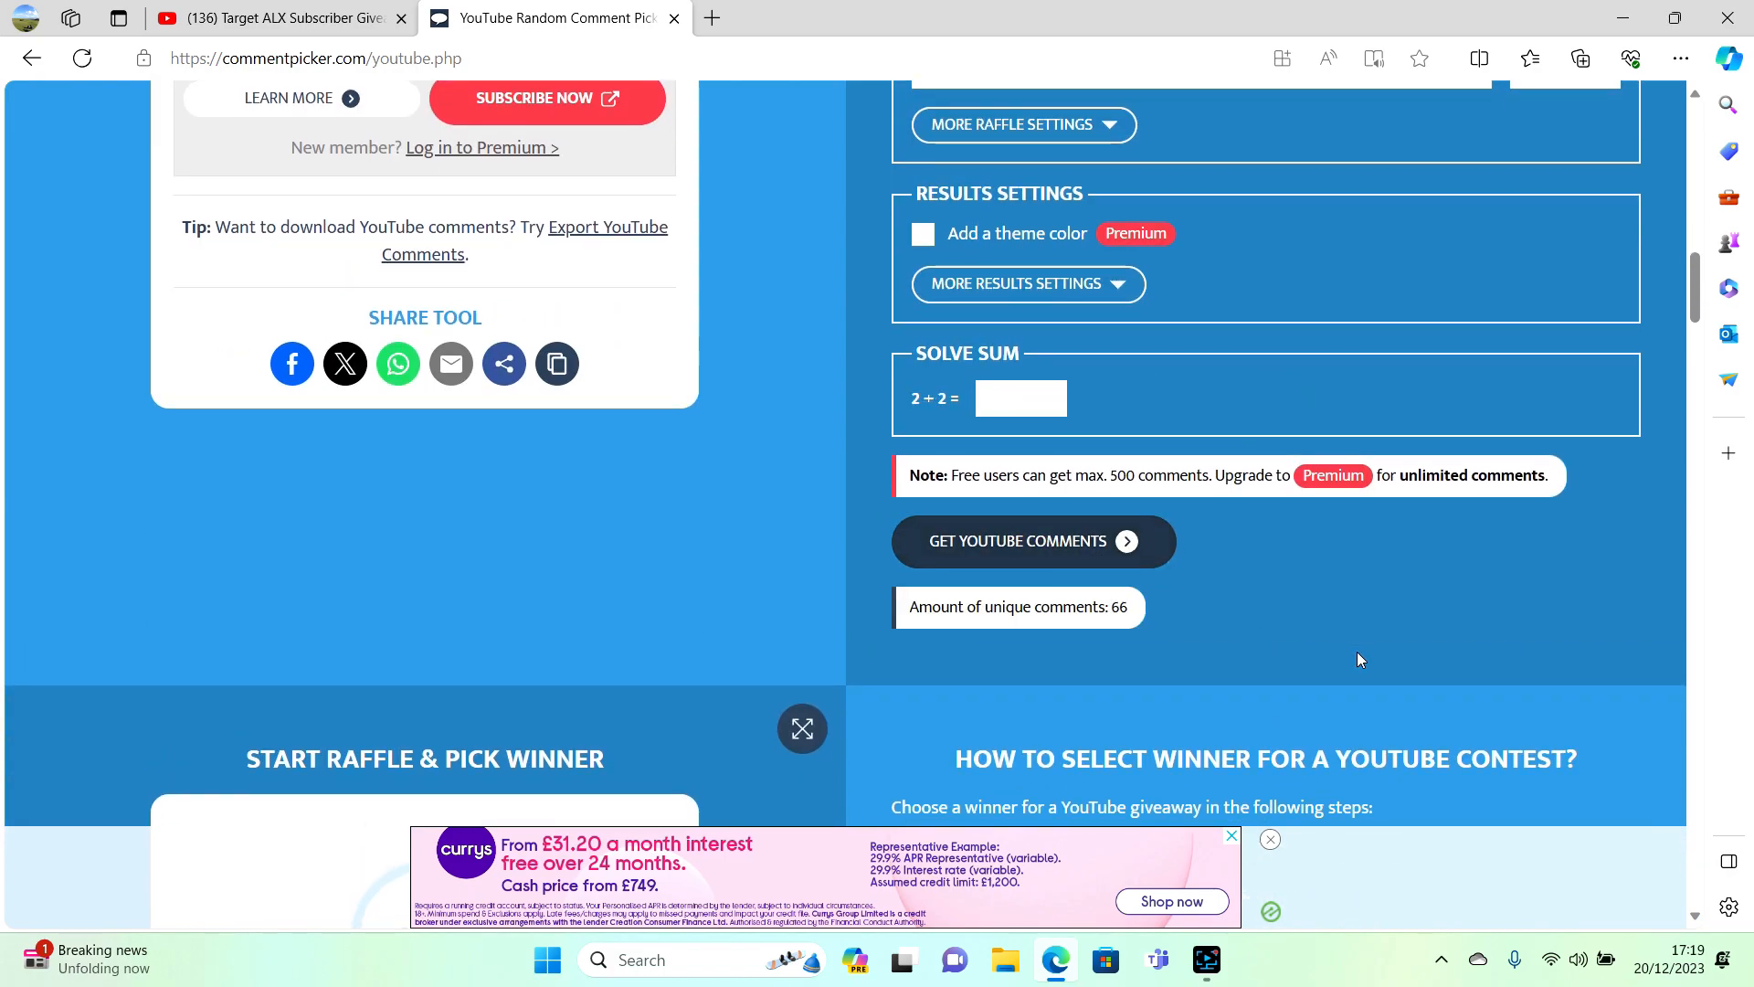
mouse_move(1237, 605)
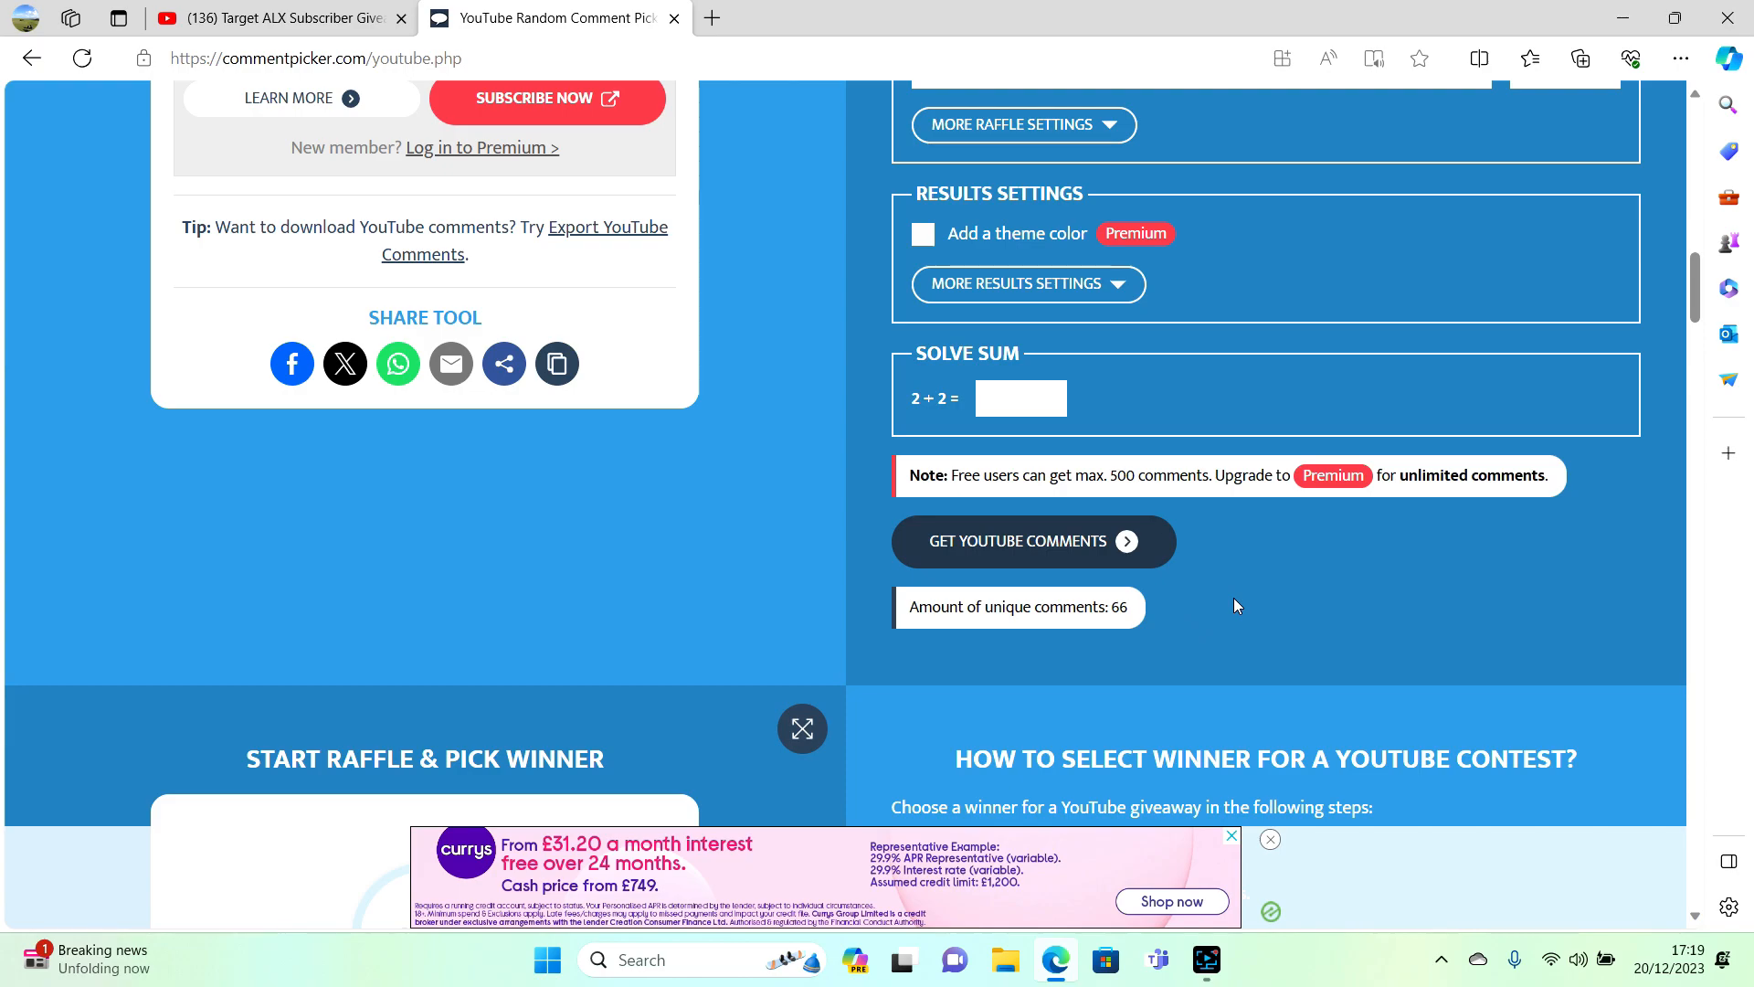
scroll(down, 3)
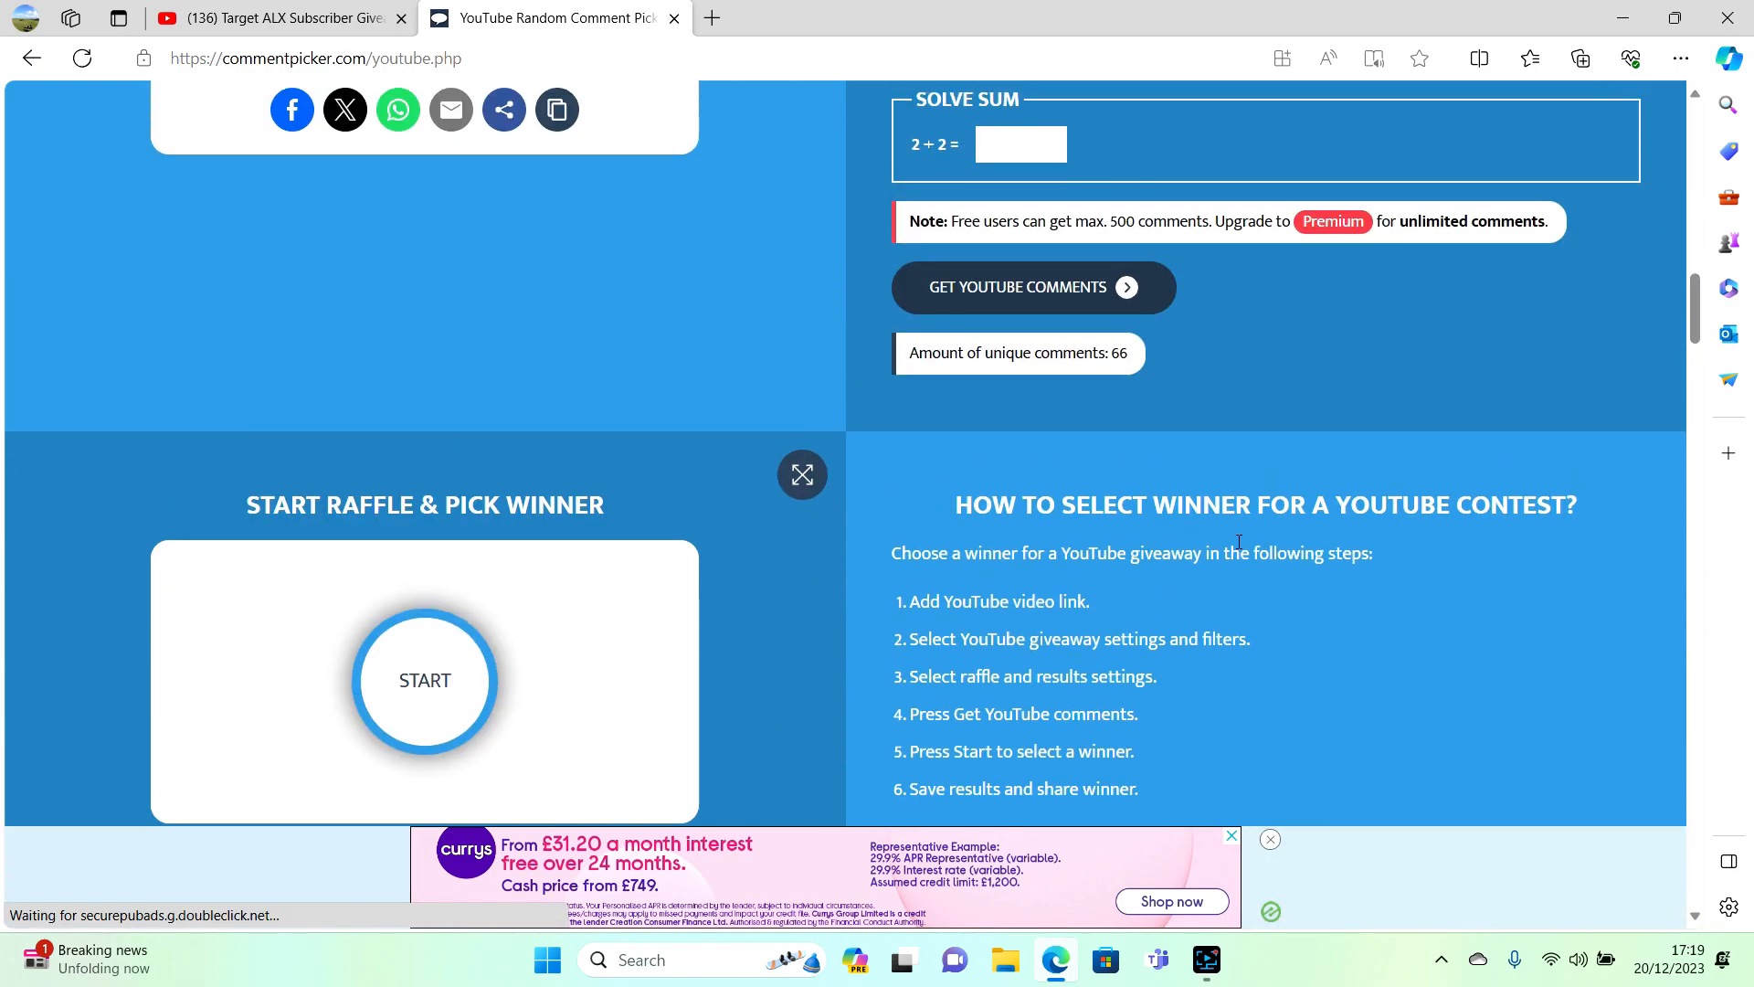
scroll(down, 3)
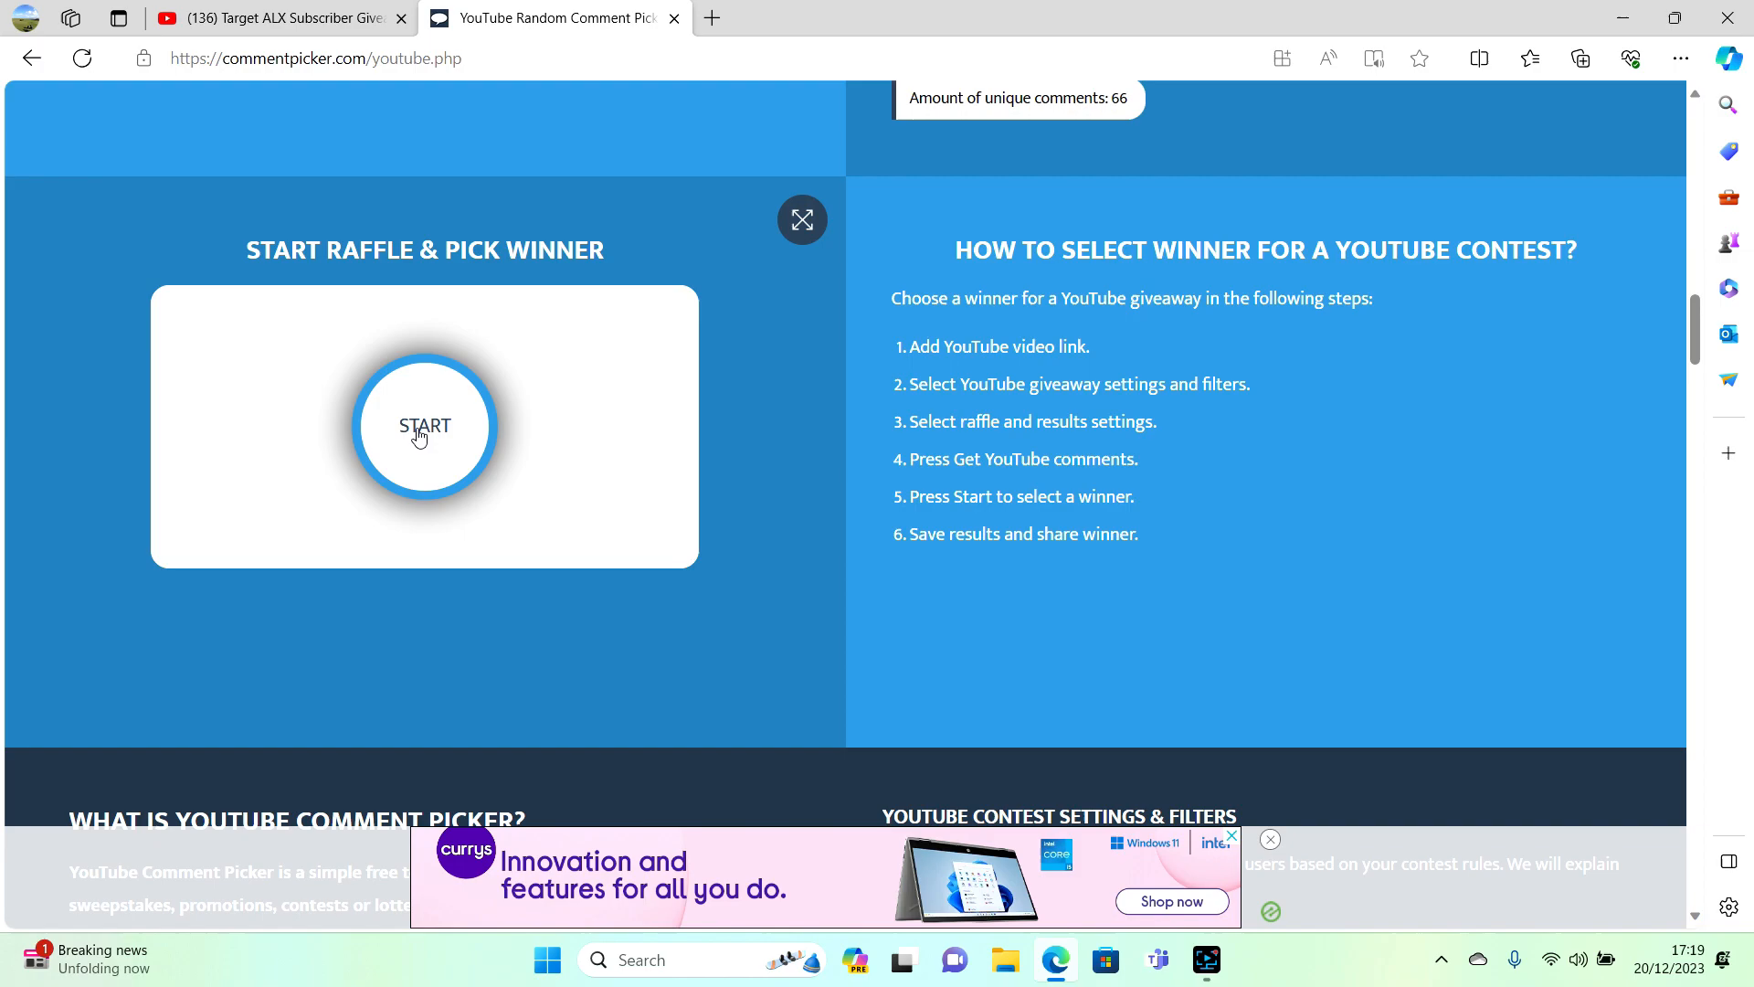
click(423, 426)
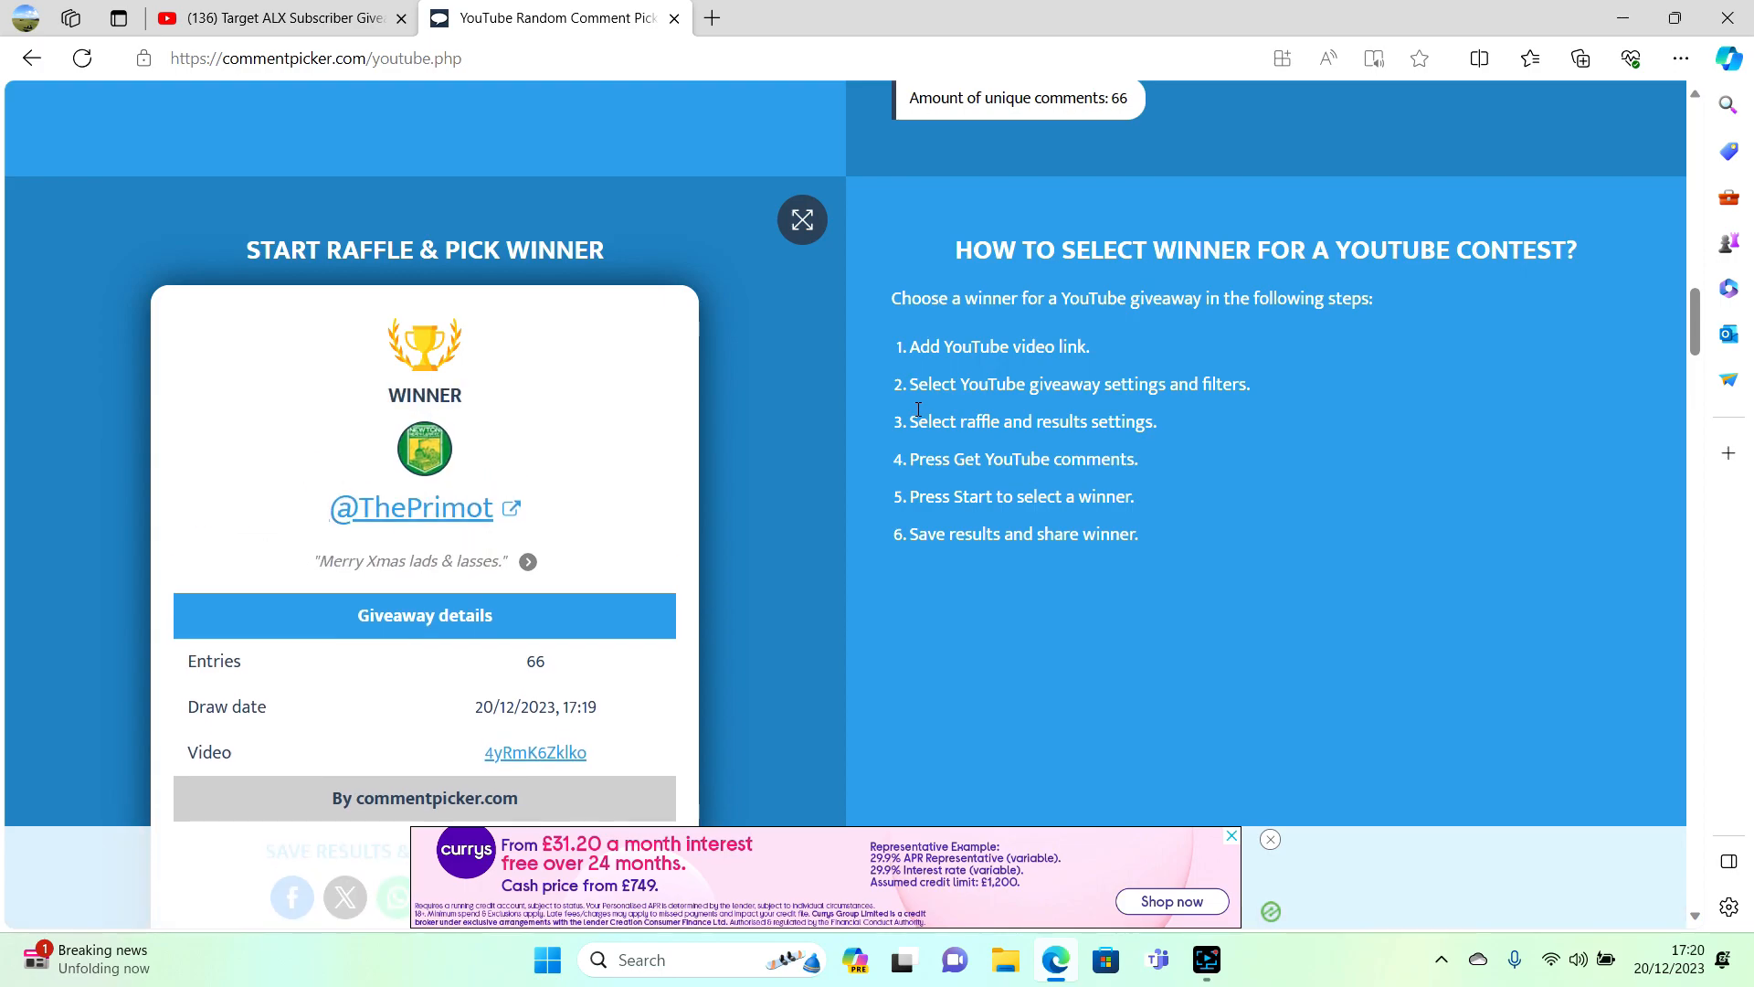
mouse_move(828, 499)
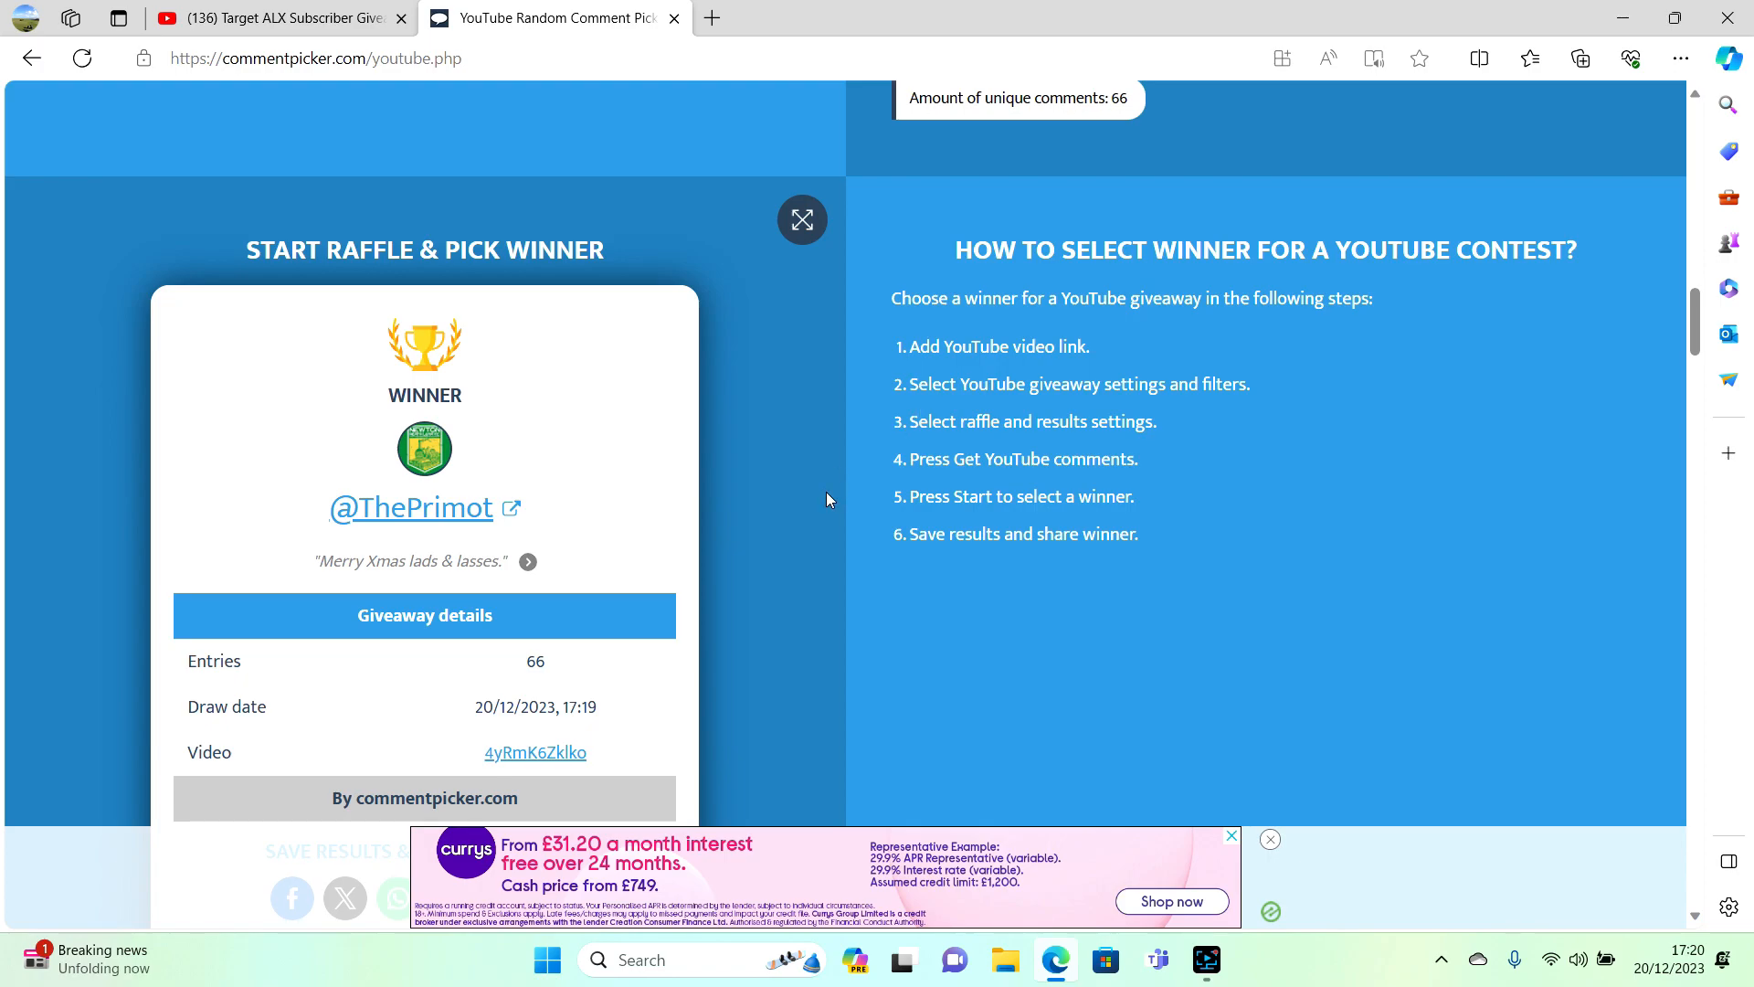
scroll(down, 3)
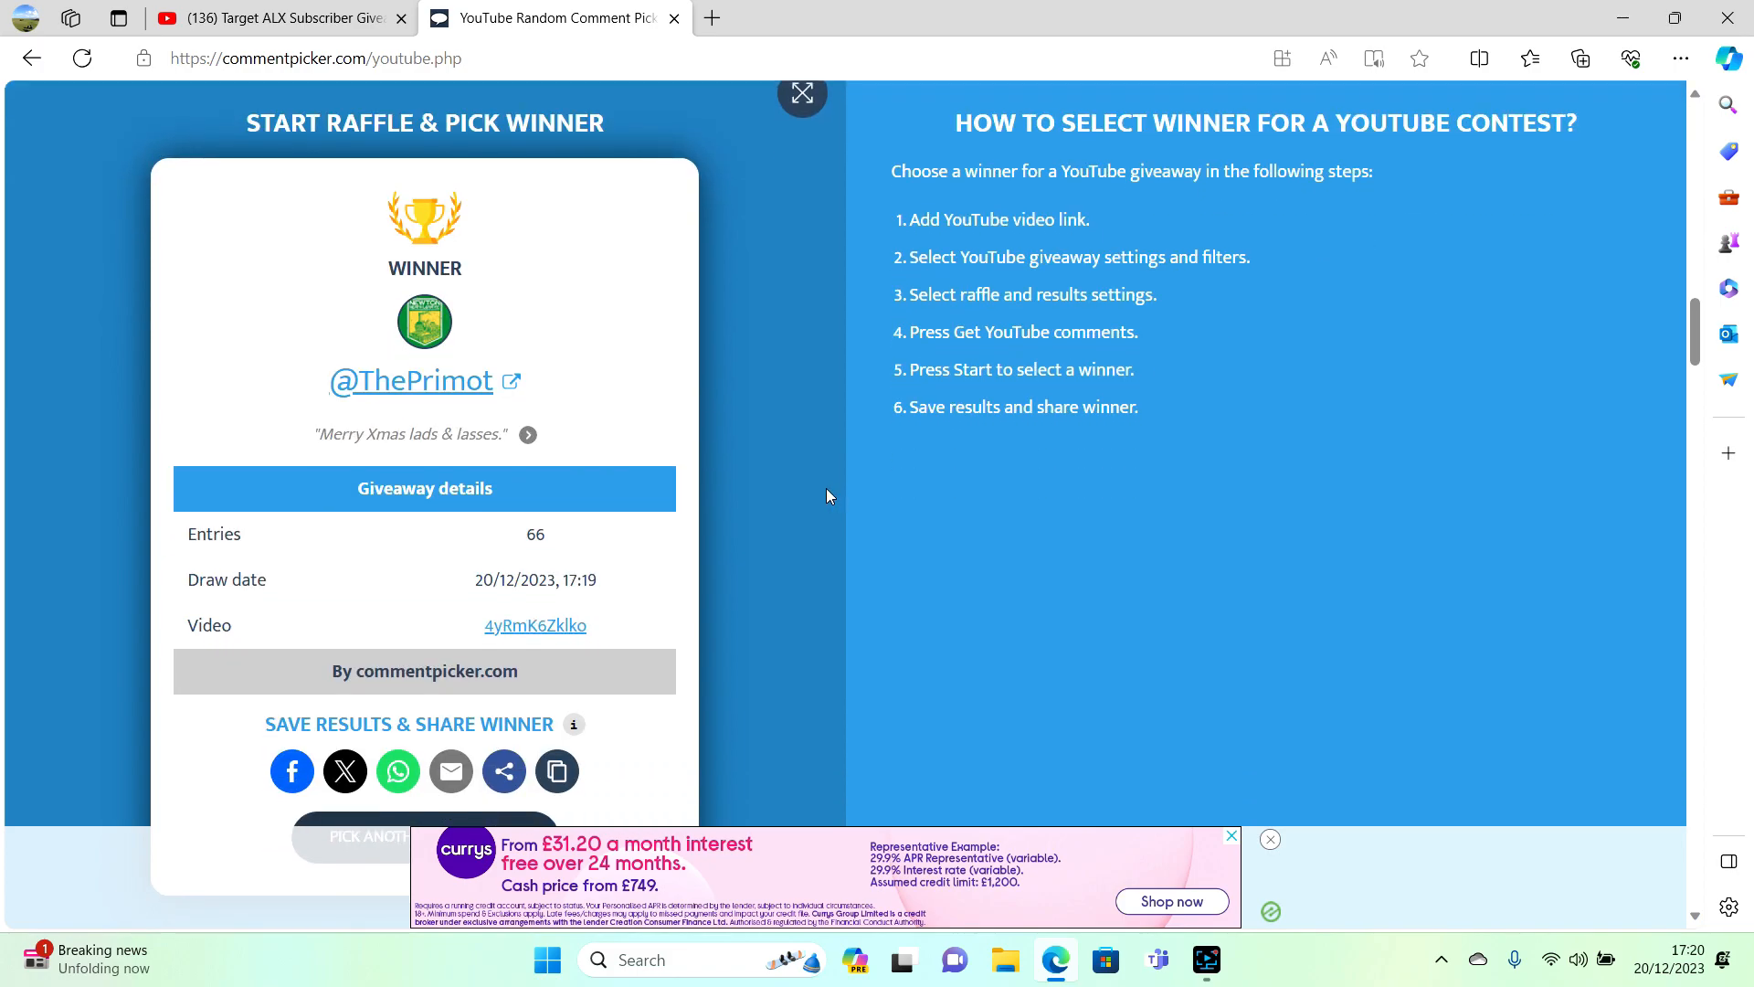
mouse_move(820, 495)
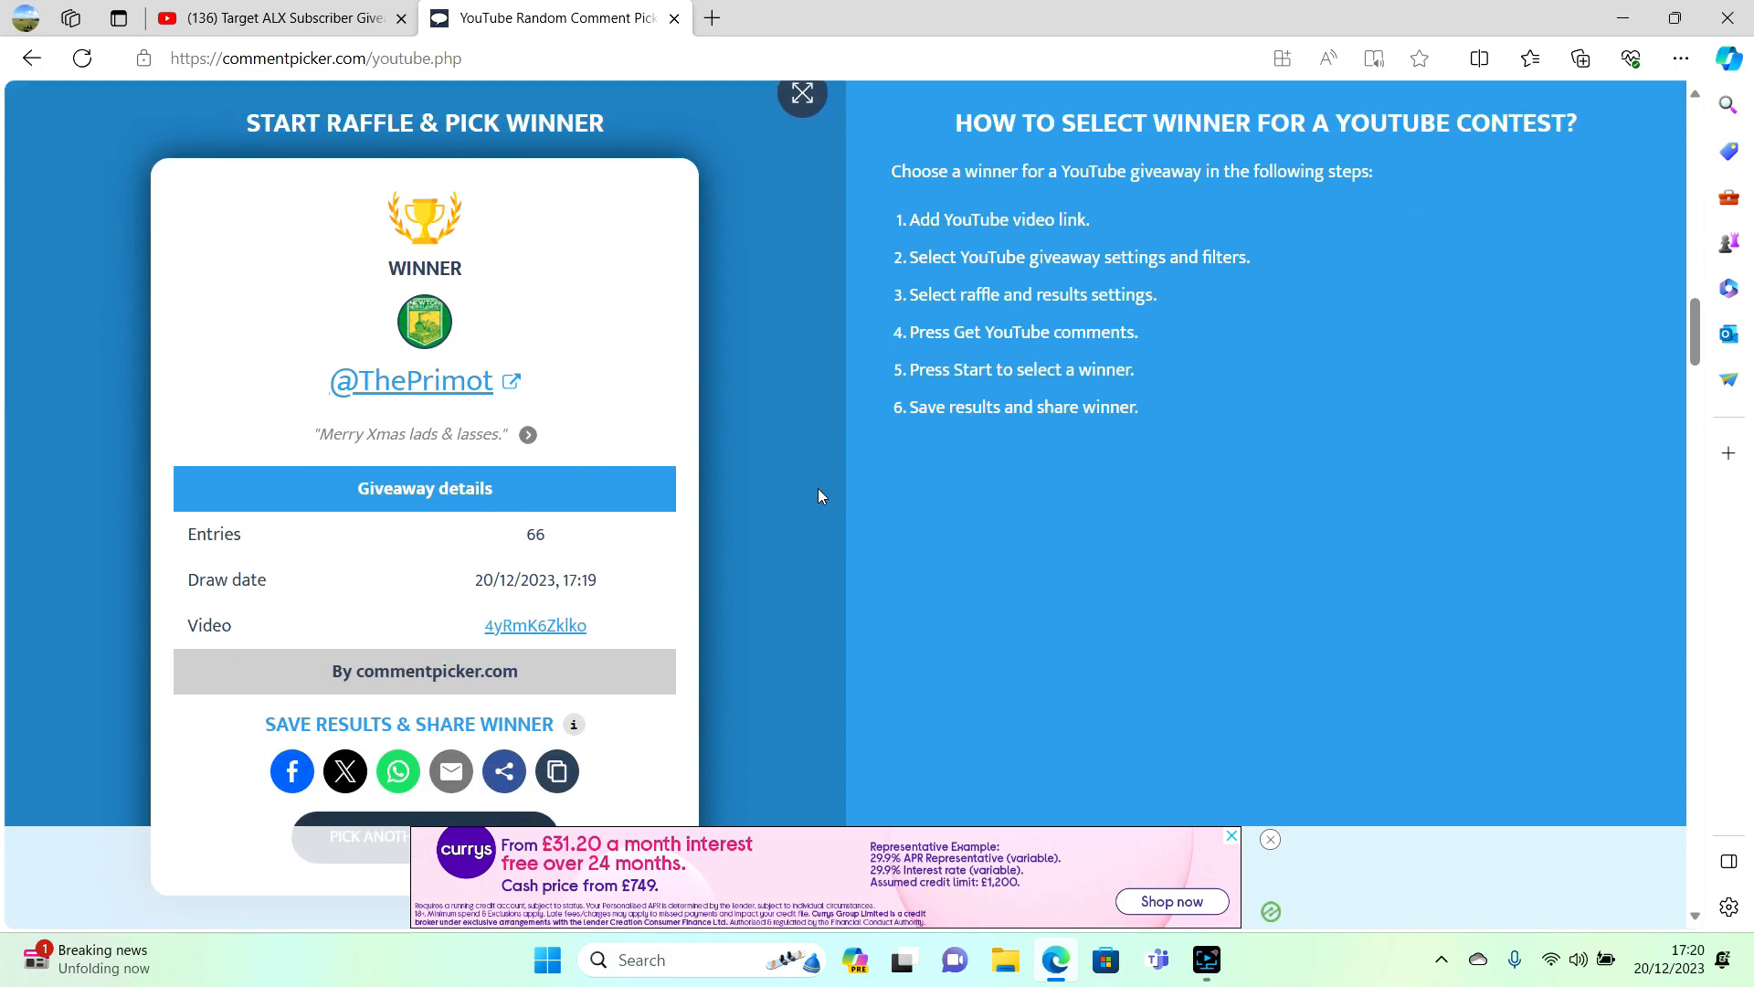